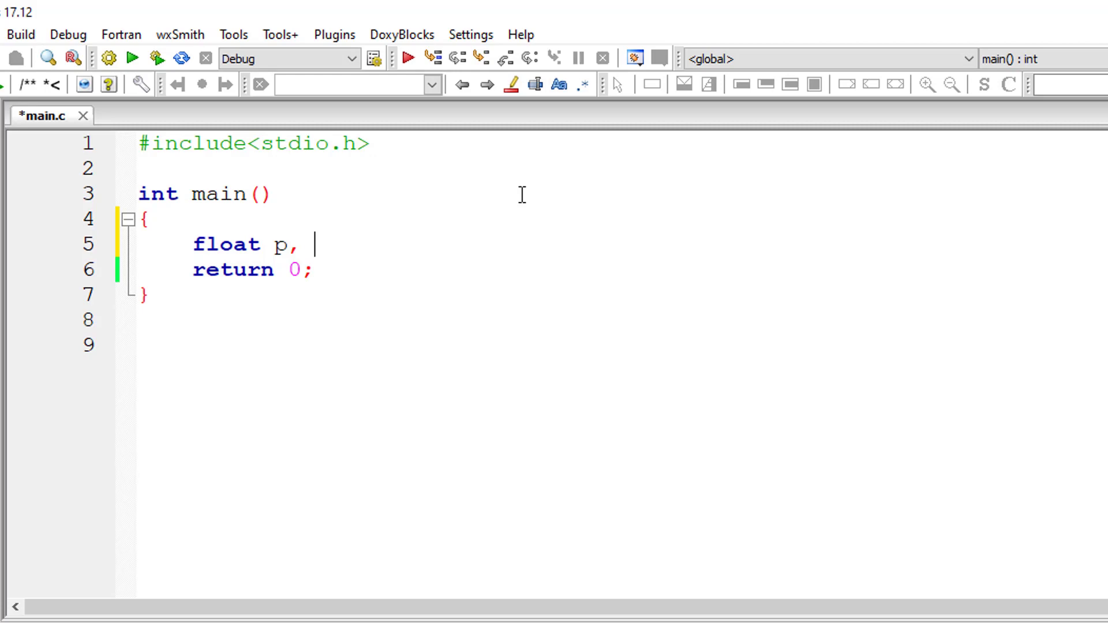
# - Complete the declaration float p, diagonal, side, area; with blank lines left below it
pyautogui.write('diagonal')
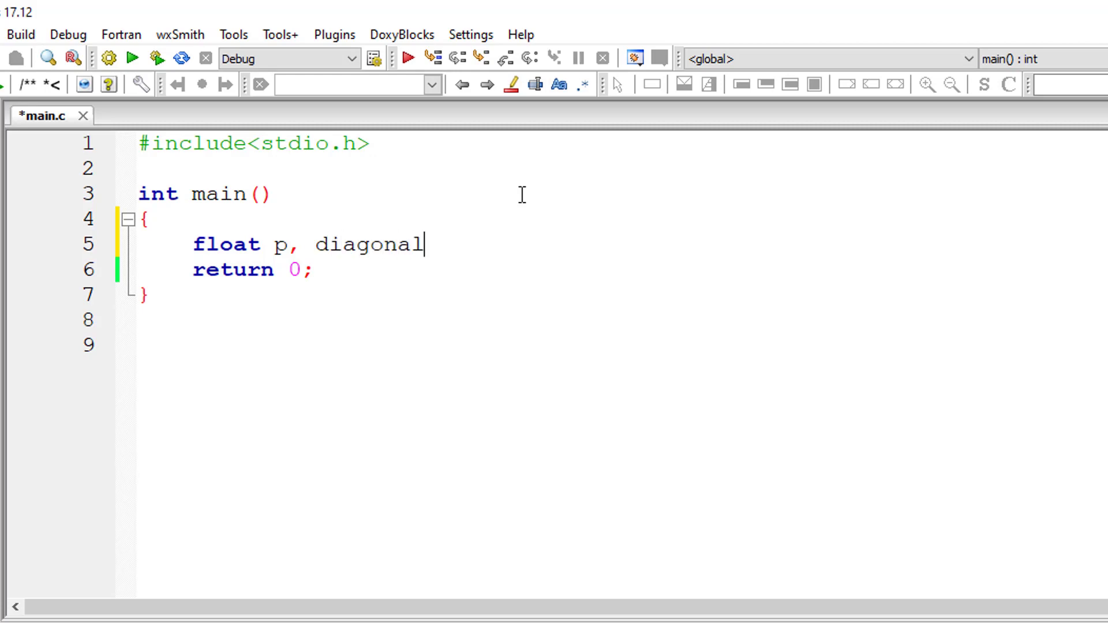
pyautogui.write(',')
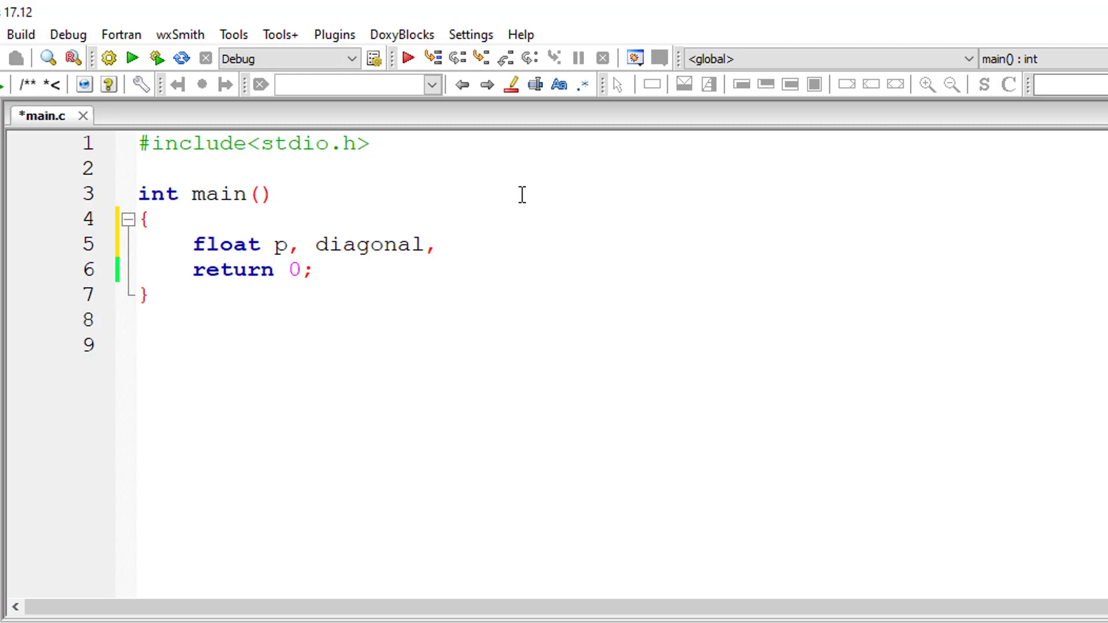
pyautogui.write('side;')
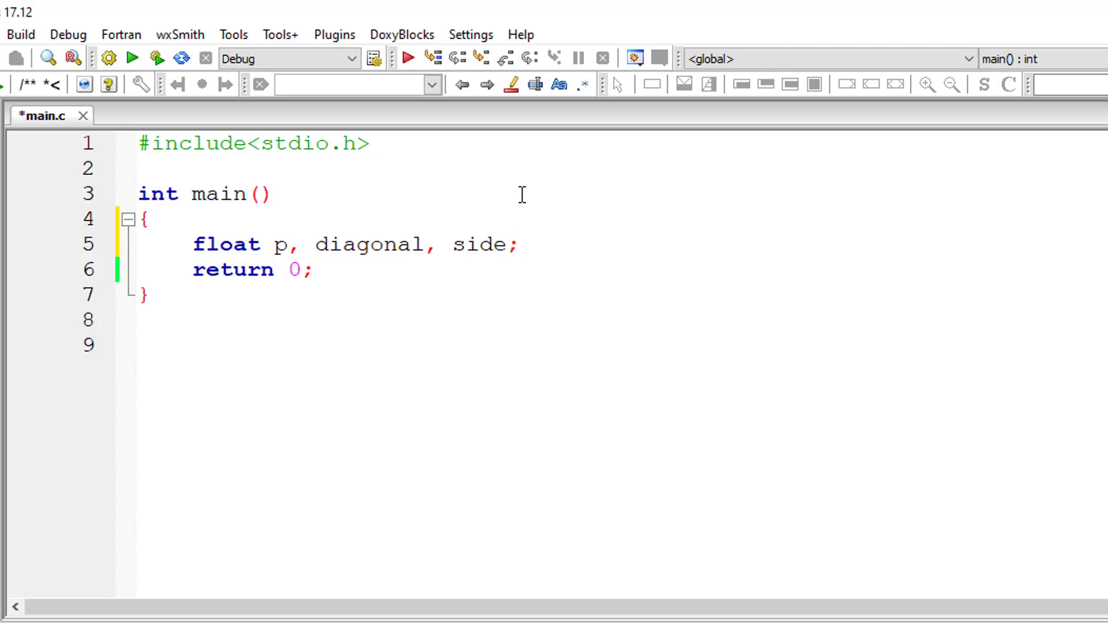
pyautogui.press('Enter')
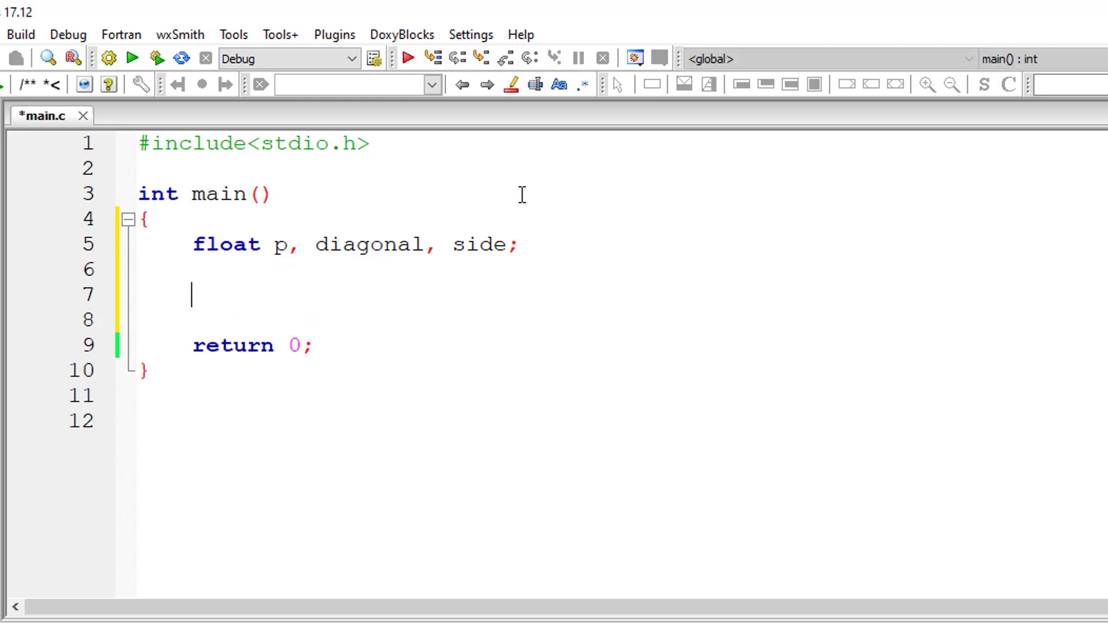
pyautogui.write(',')
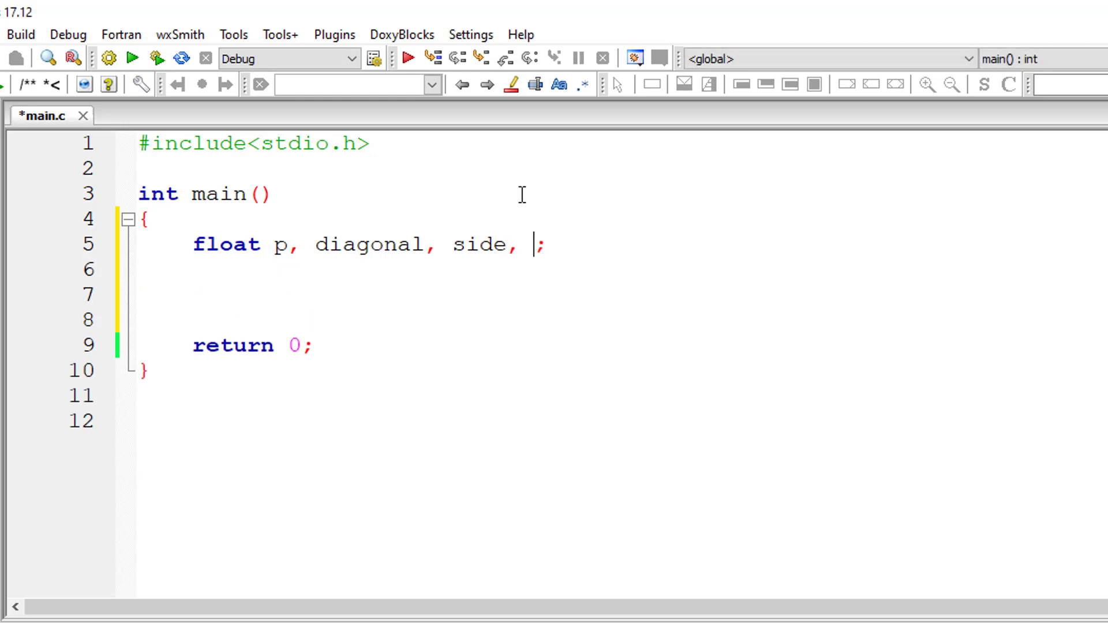
pyautogui.write('area')
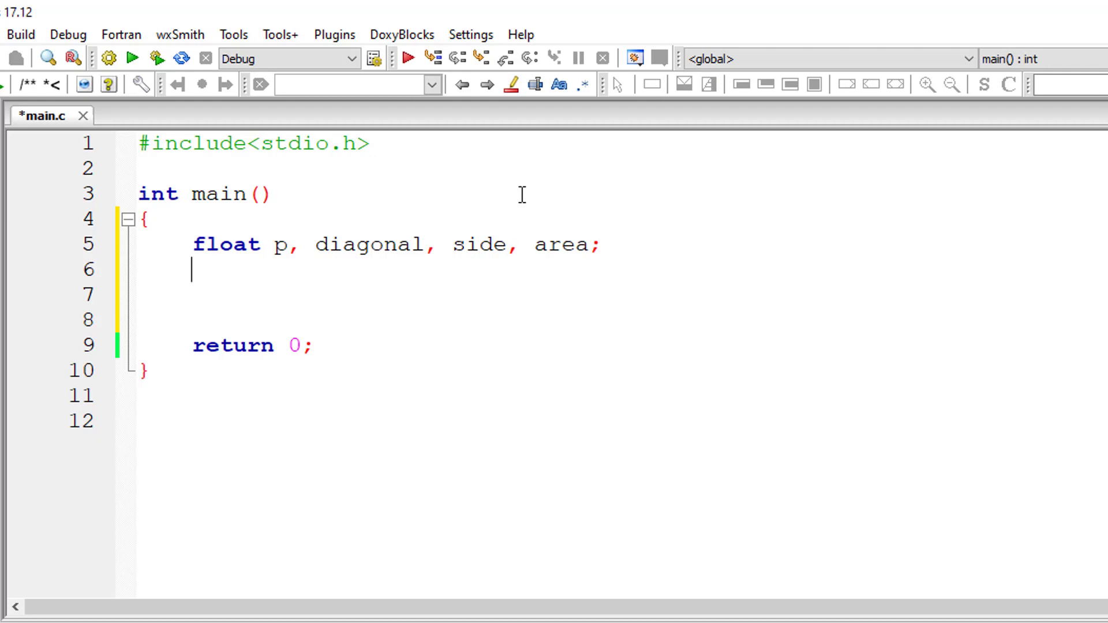
# - Write printf("Enter length of side of the Square\n"); and scanf("%f", side); to read the side
pyautogui.write('printf(')
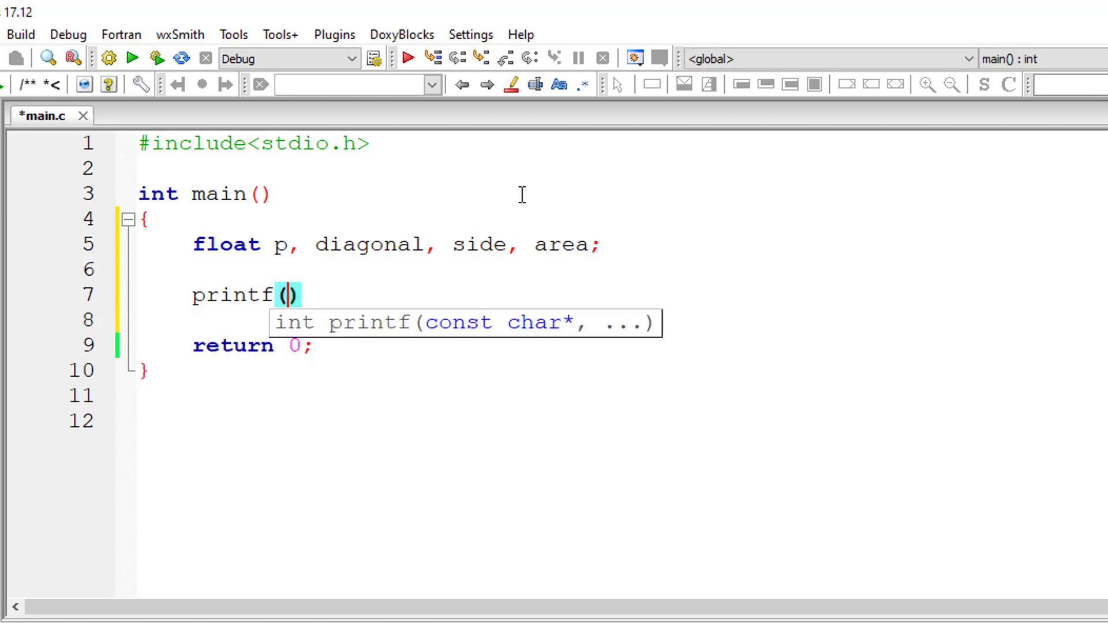
pyautogui.write('"Enter lengt"')
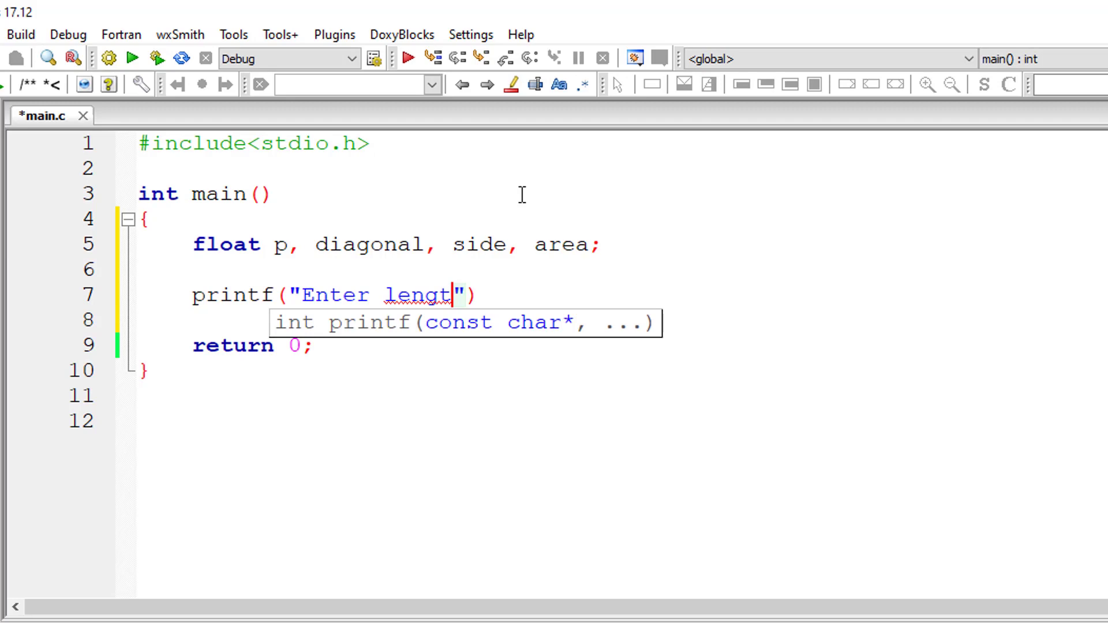
pyautogui.write('h of side of')
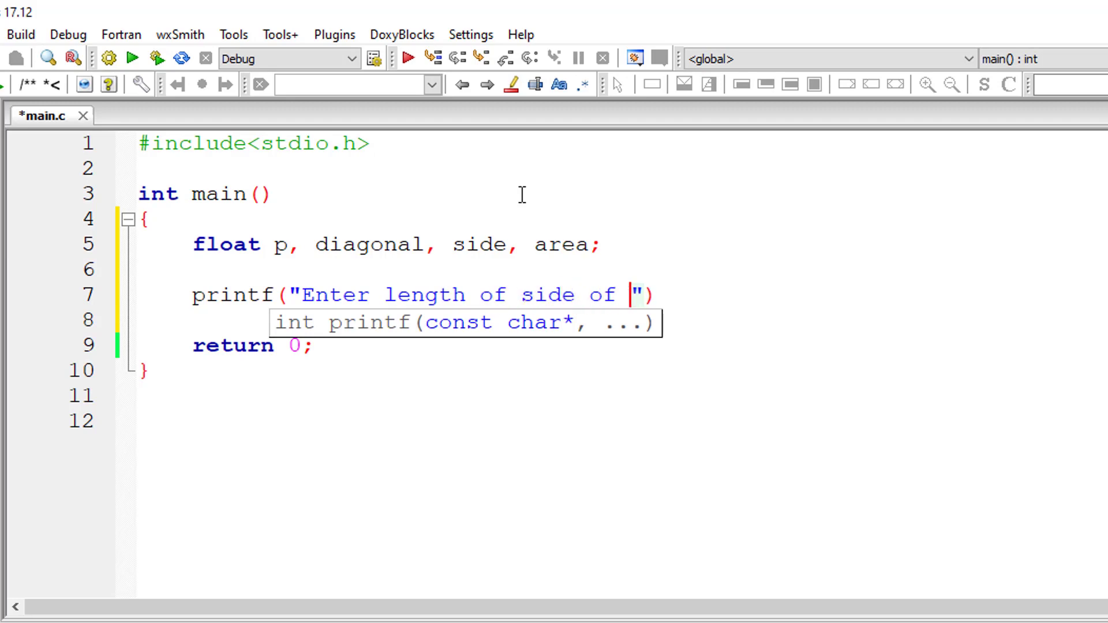
pyautogui.write('the Sq')
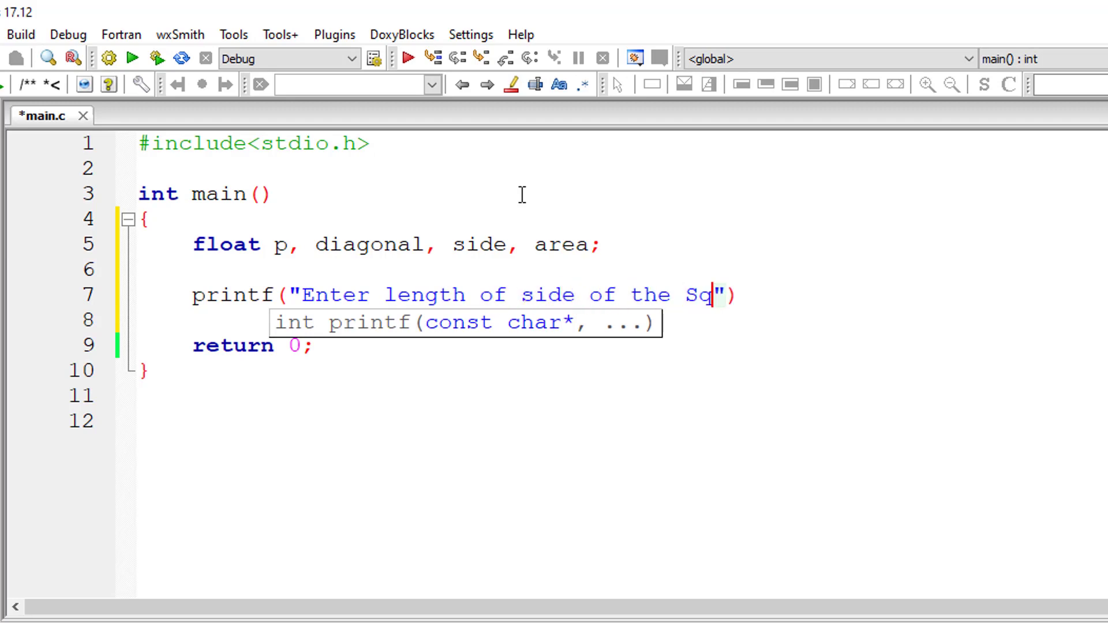
pyautogui.write('uare\\n')
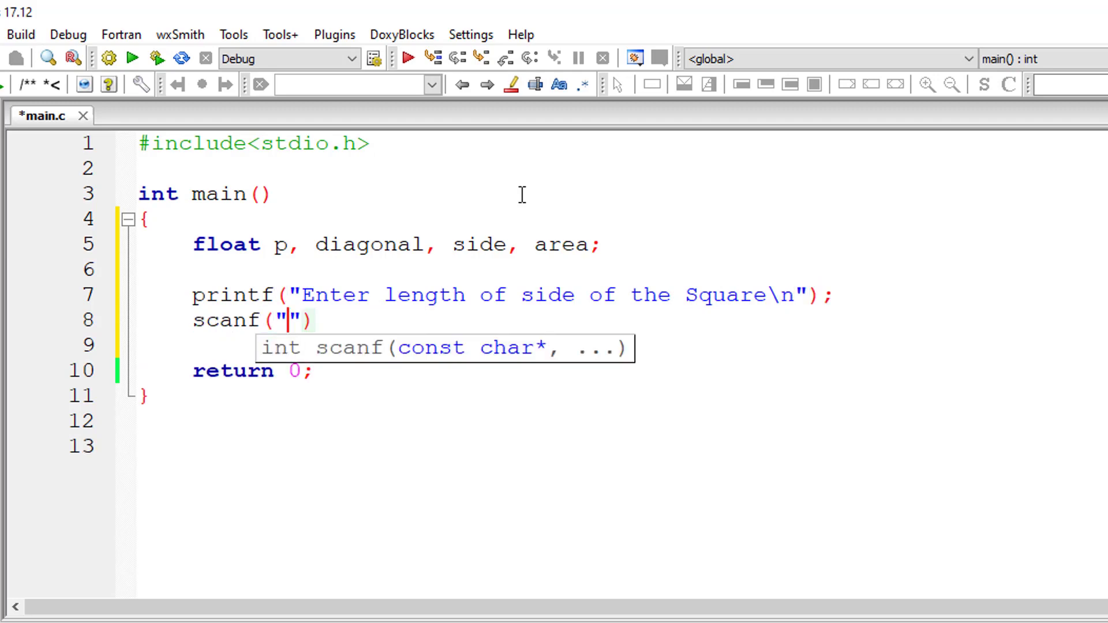
pyautogui.write('%f')
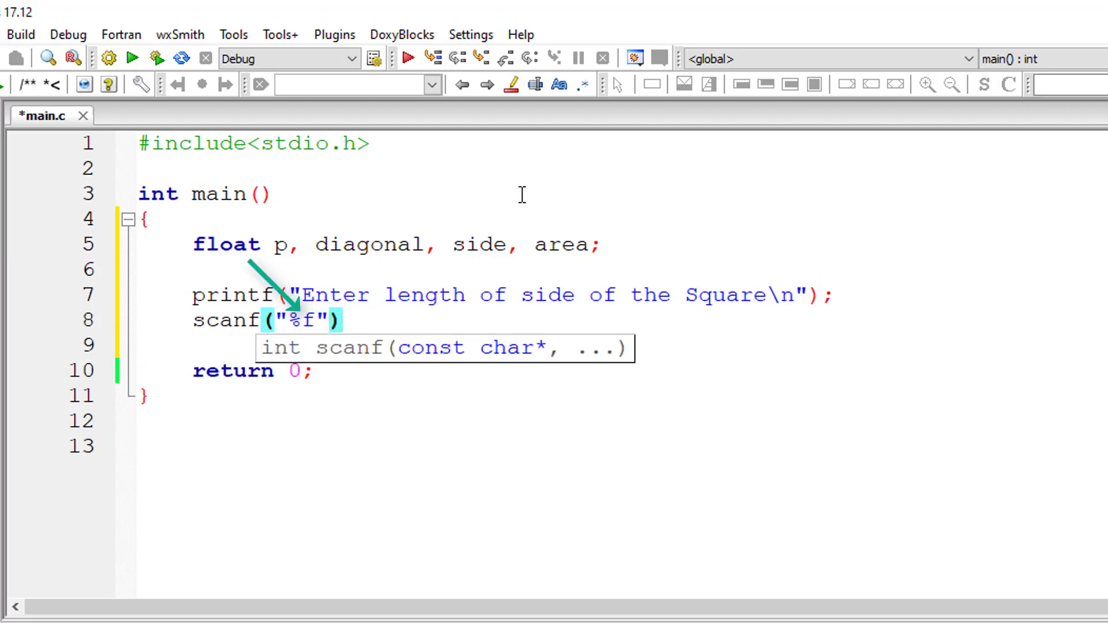
pyautogui.write(', side')
pyautogui.write('p =')
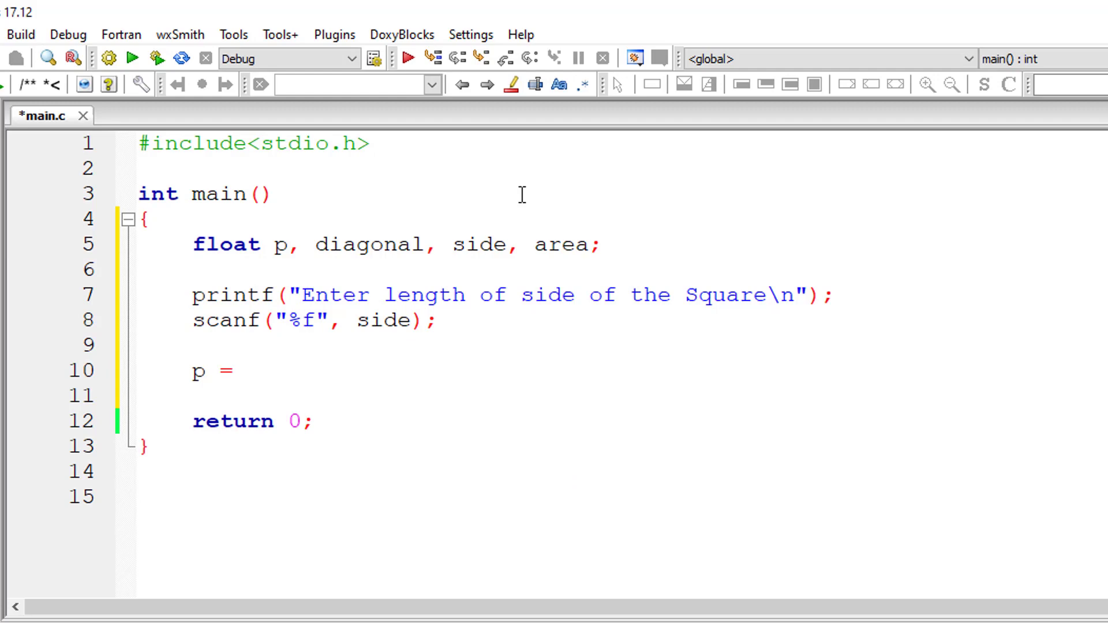
# - Assign p = 4 * side; and diagonal = sqrt(2) * side; for perimeter and diagonal
pyautogui.write('4 *')
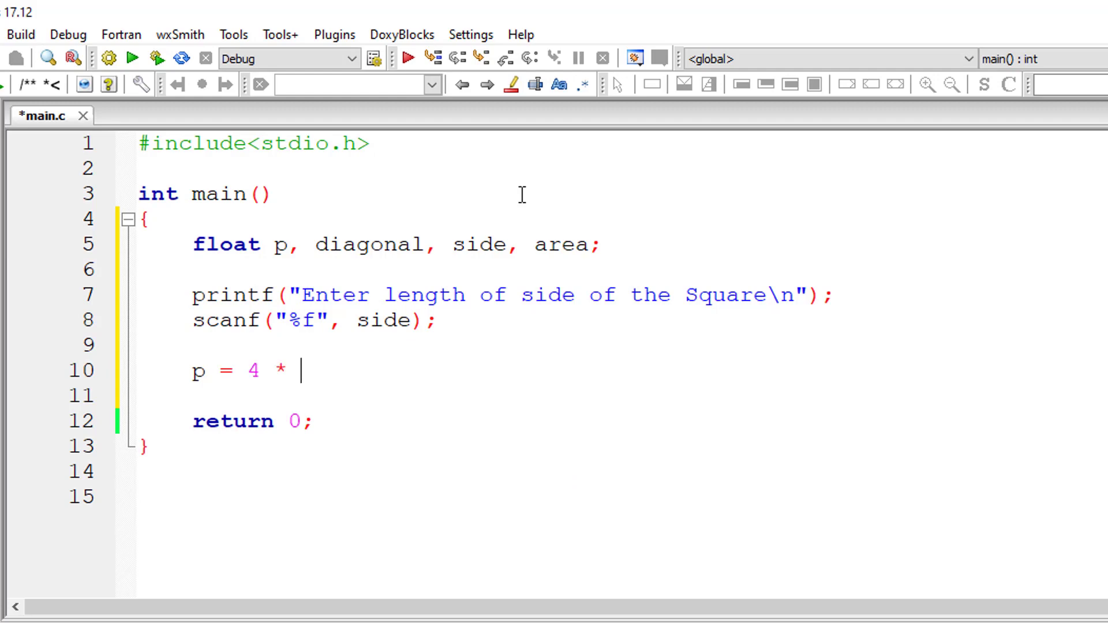
pyautogui.write('side;')
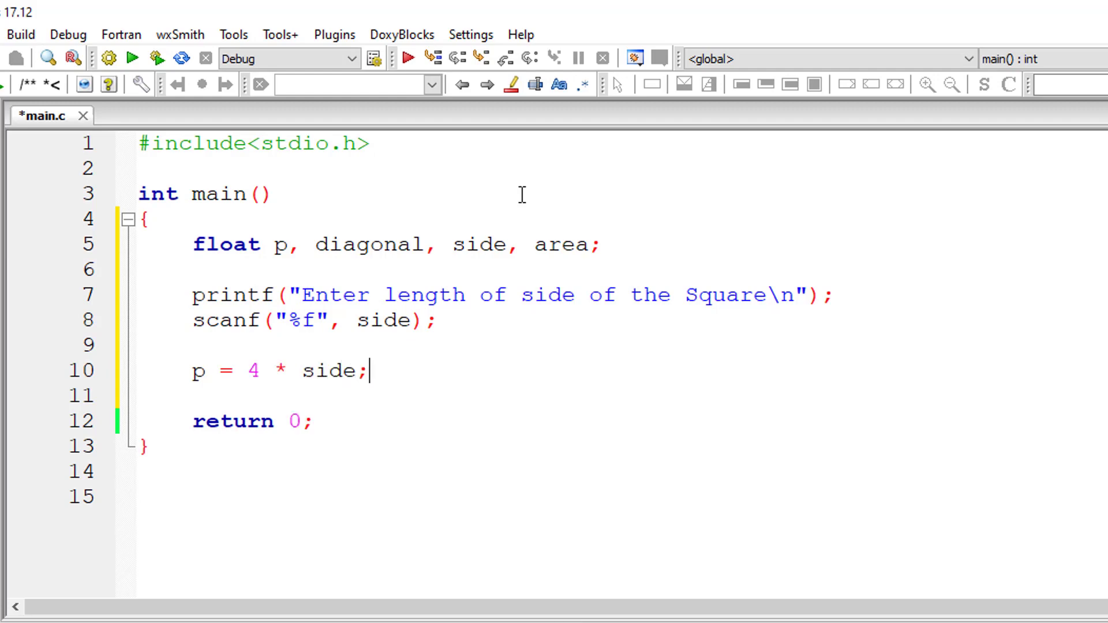
pyautogui.press('Enter')
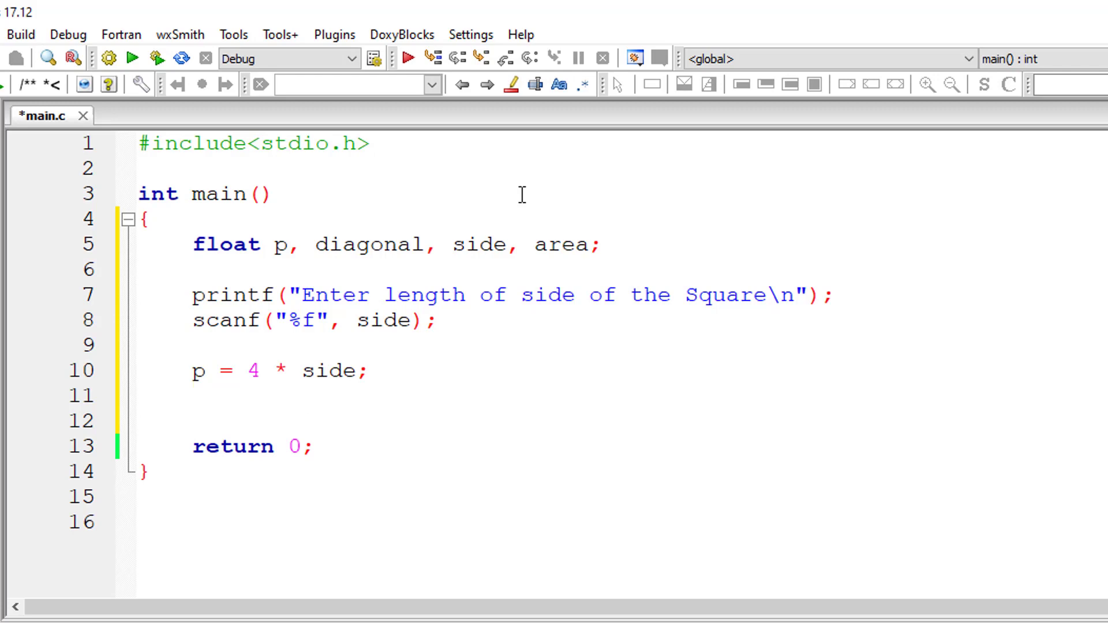
pyautogui.write('diagonal')
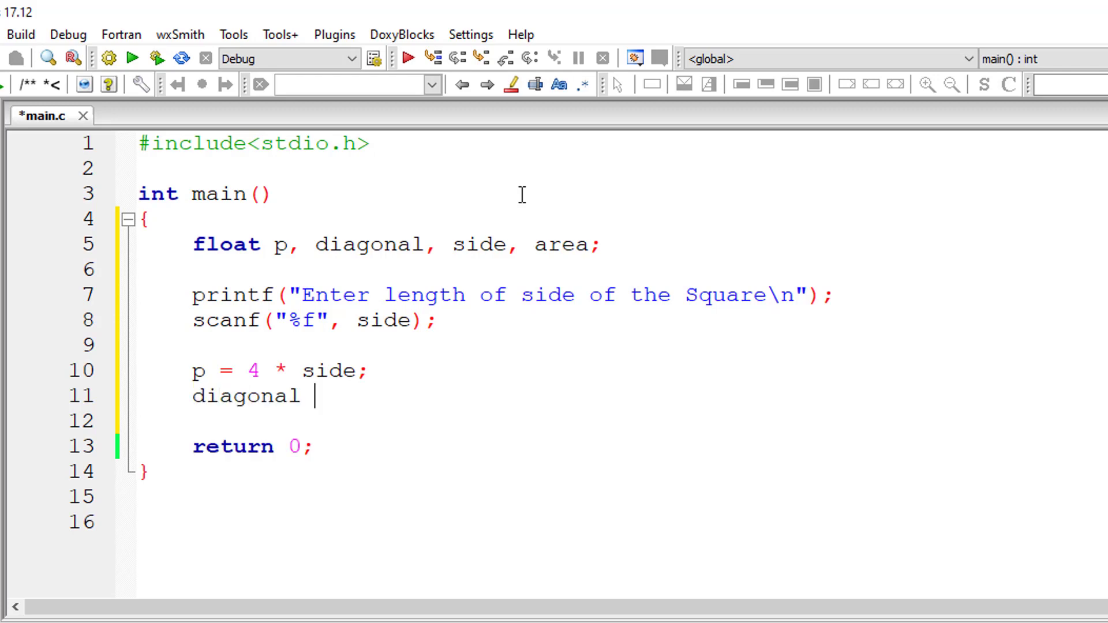
pyautogui.write('=')
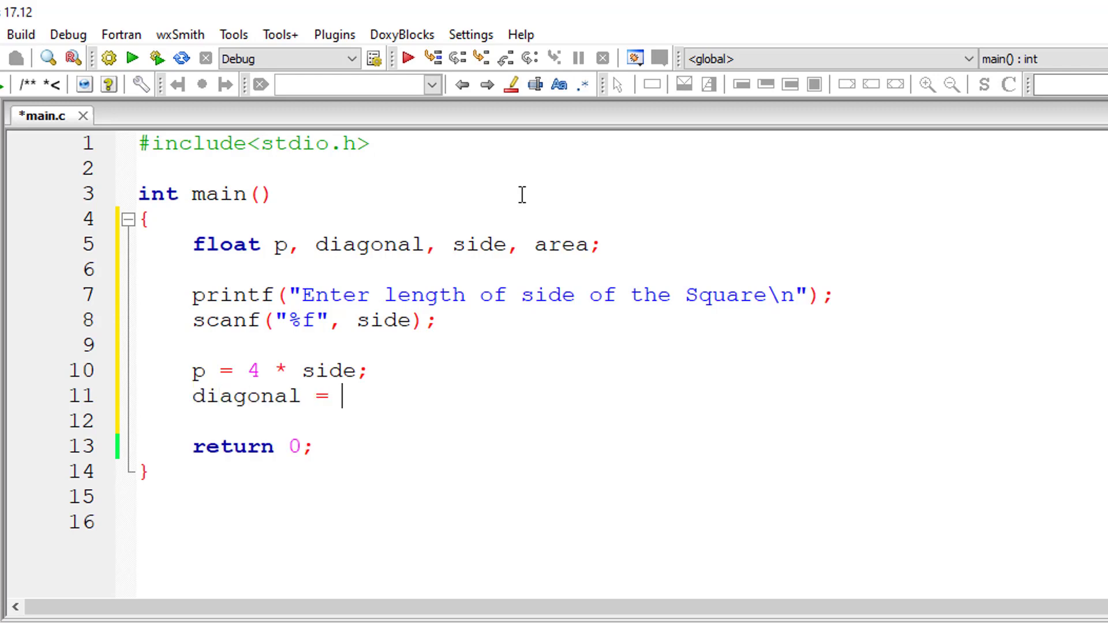
pyautogui.write('sq')
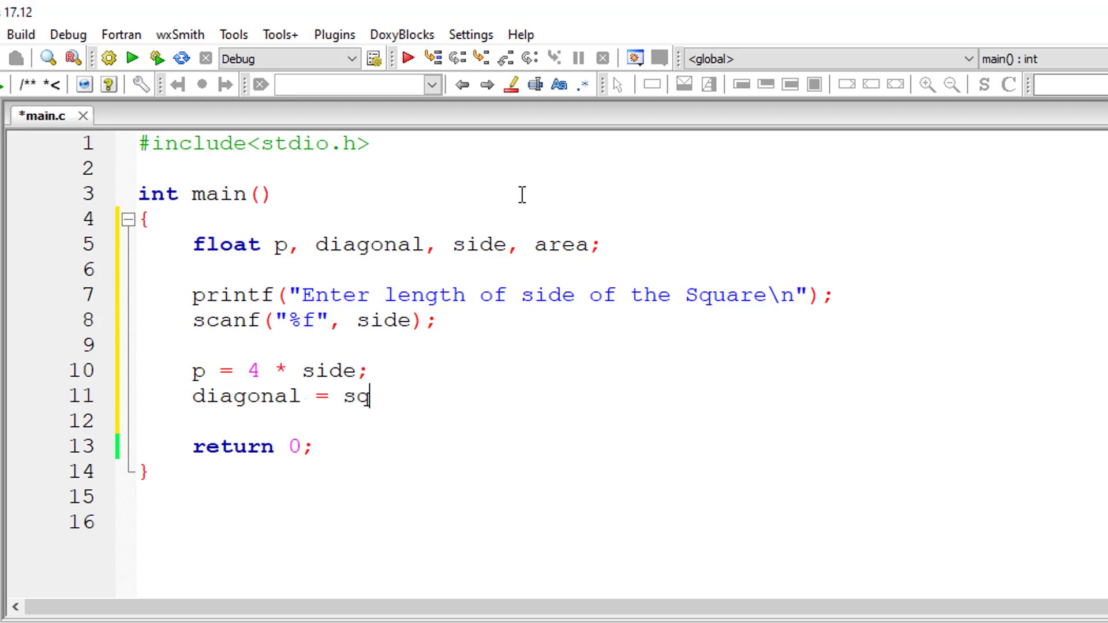
pyautogui.write('rt()')
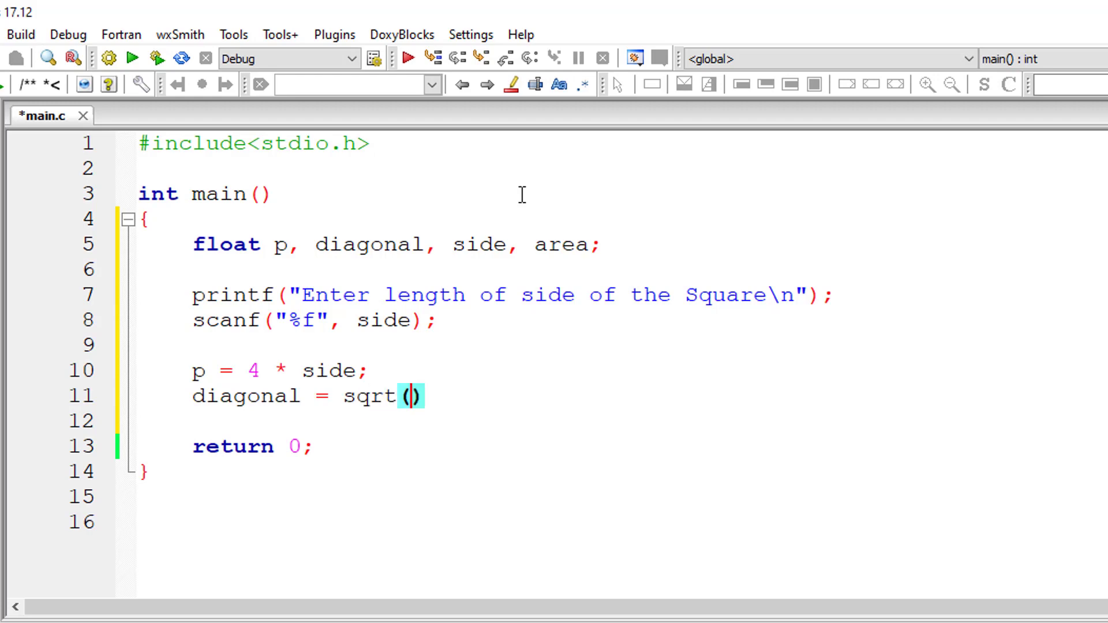
pyautogui.write('2')
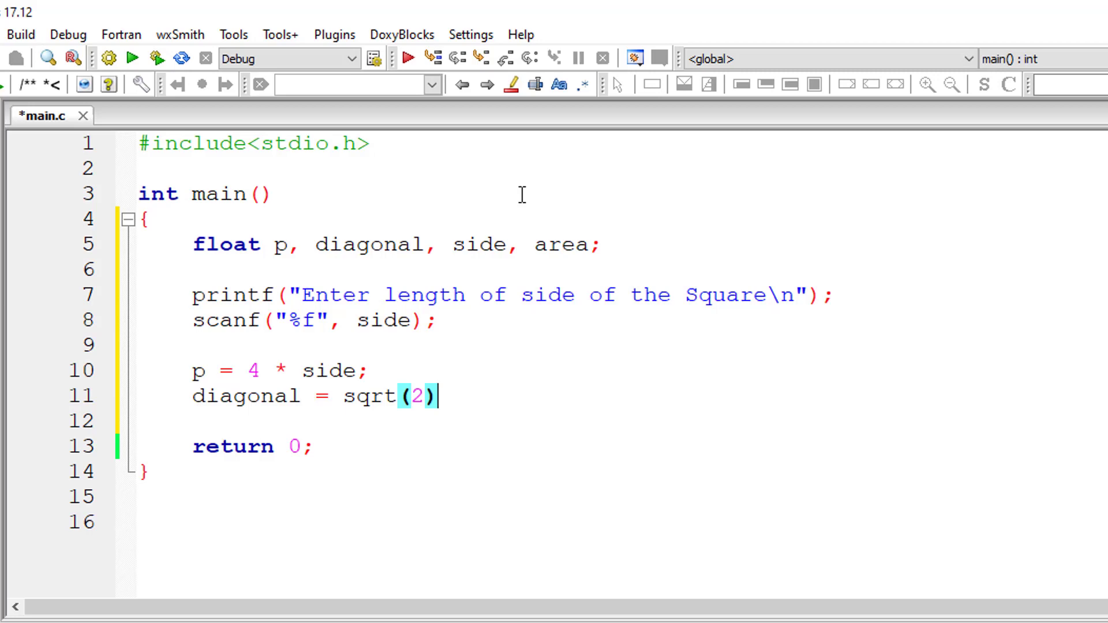
pyautogui.write('* side;')
pyautogui.write('are')
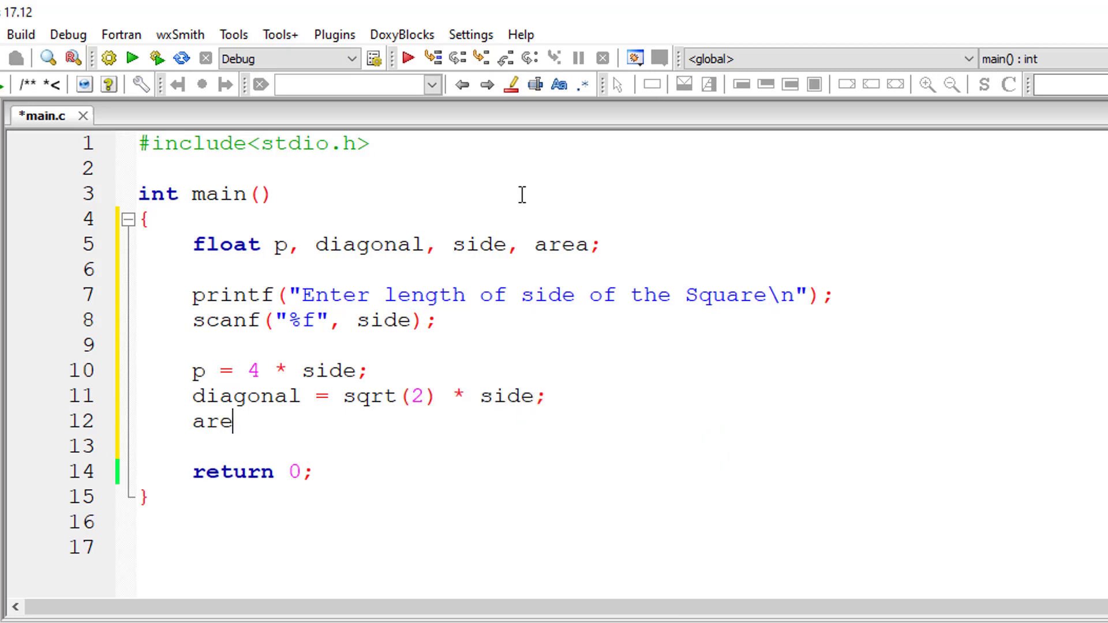
# - Begin the area formula area = side * side
pyautogui.write('a')
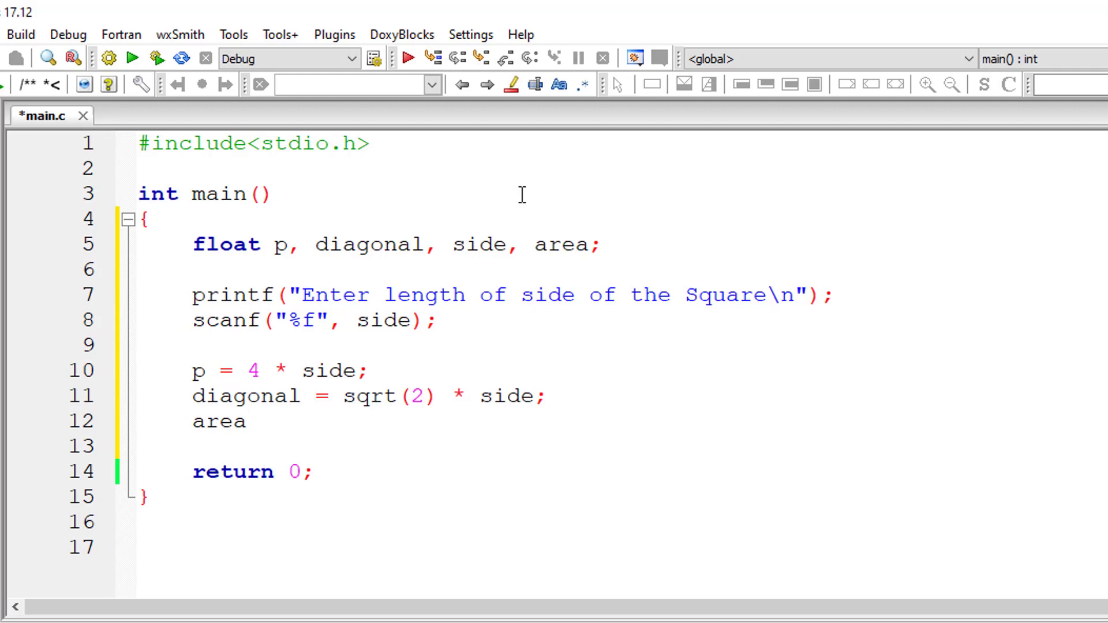
pyautogui.write('= si')
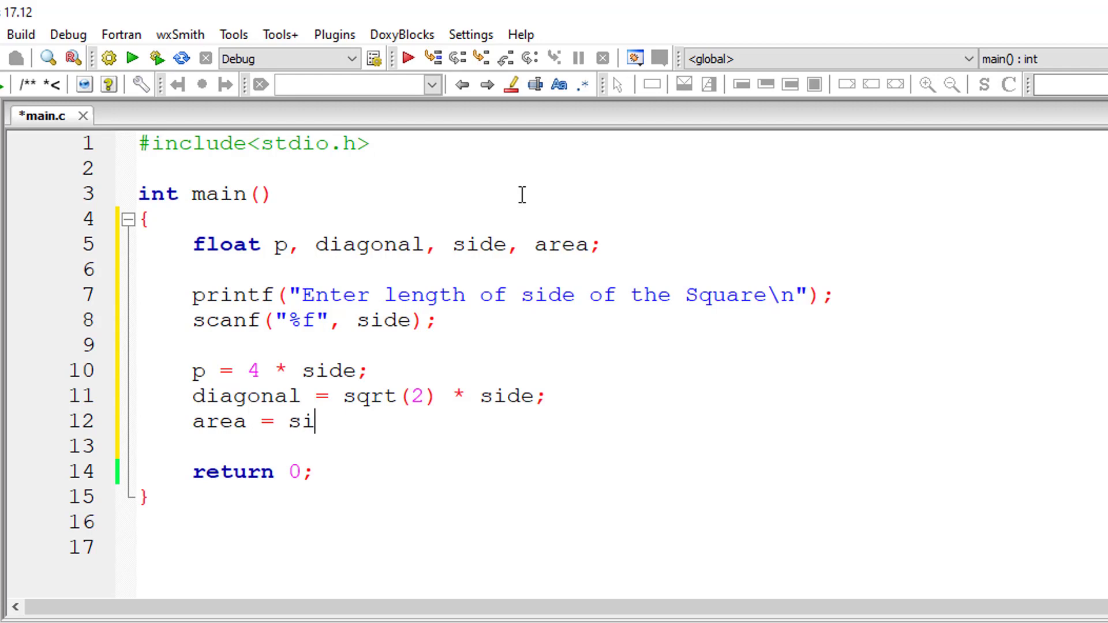
pyautogui.write('de * side;')
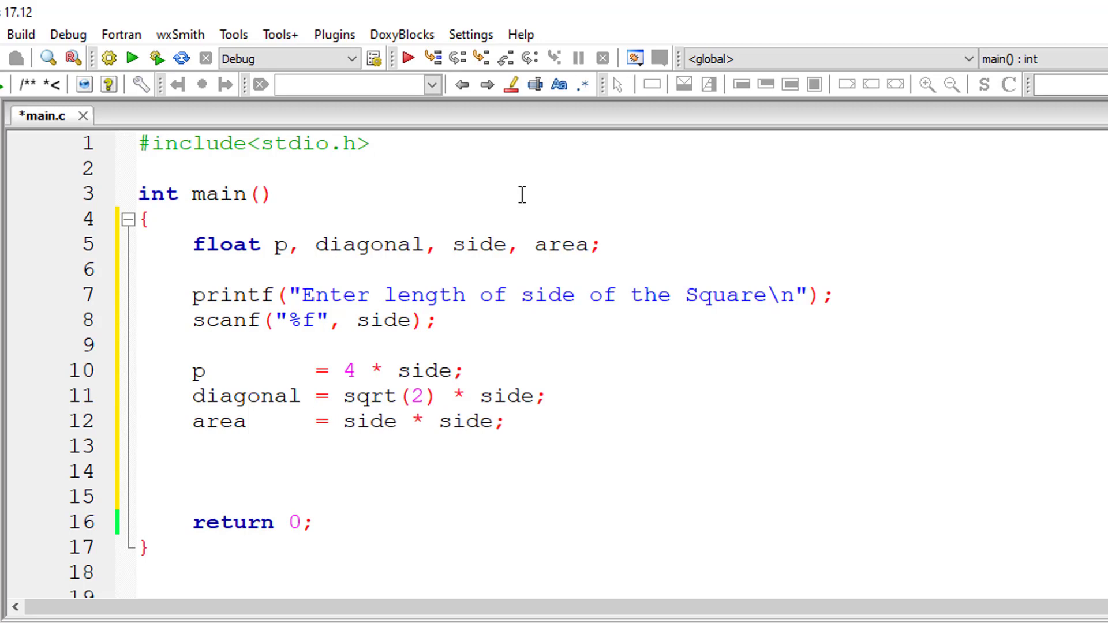
# - Write printf("Area of the Square is %f\n", area); to print the area
pyautogui.write('printf(')
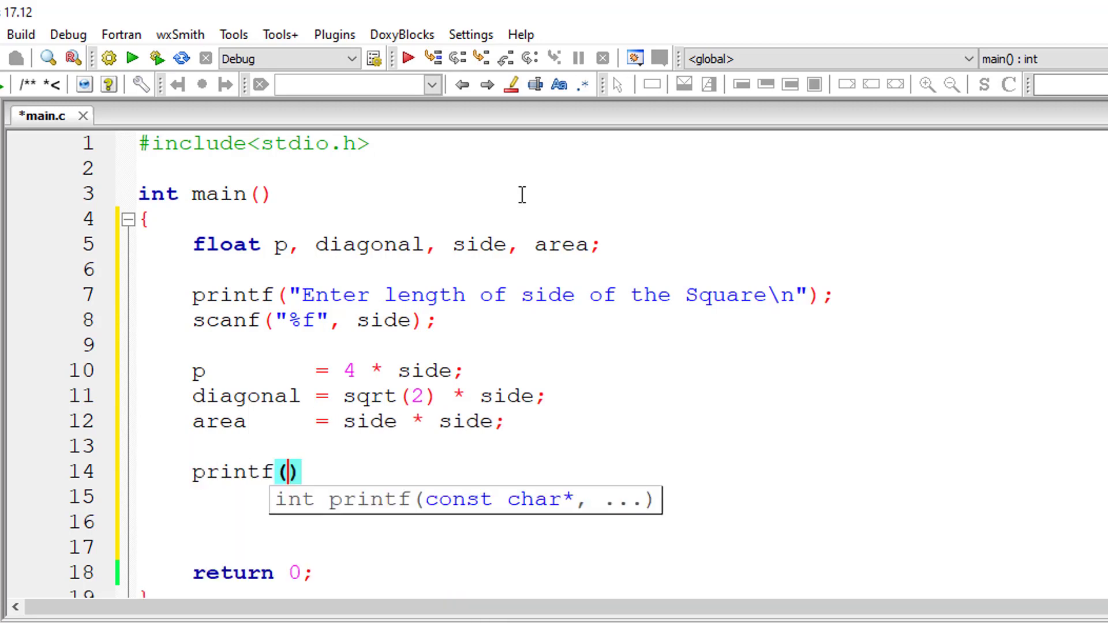
pyautogui.write('Ae "')
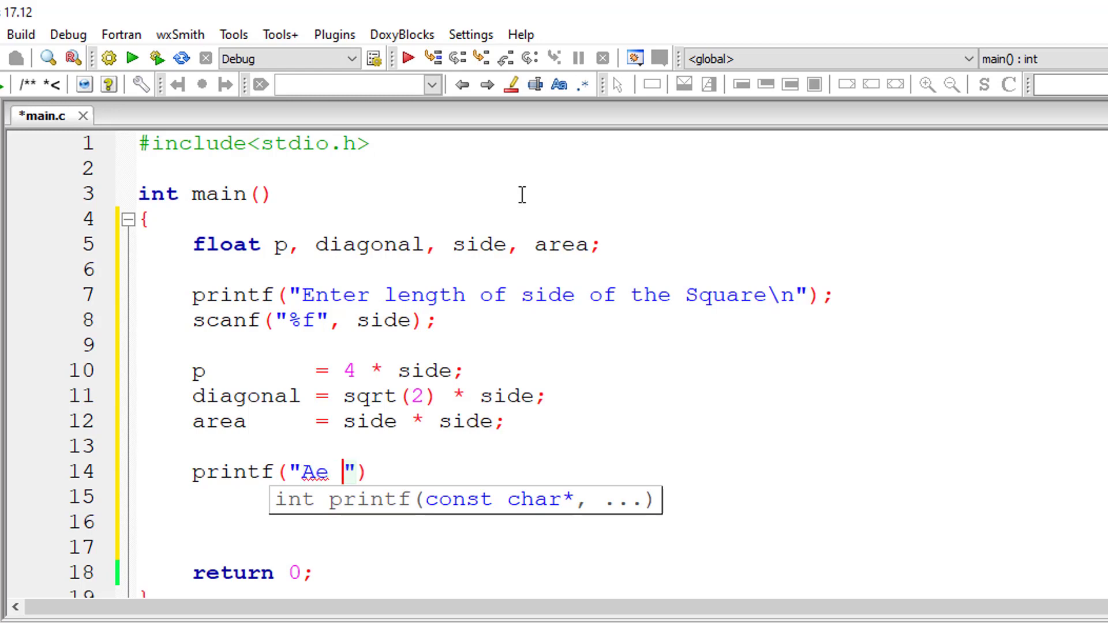
pyautogui.write('Area of th')
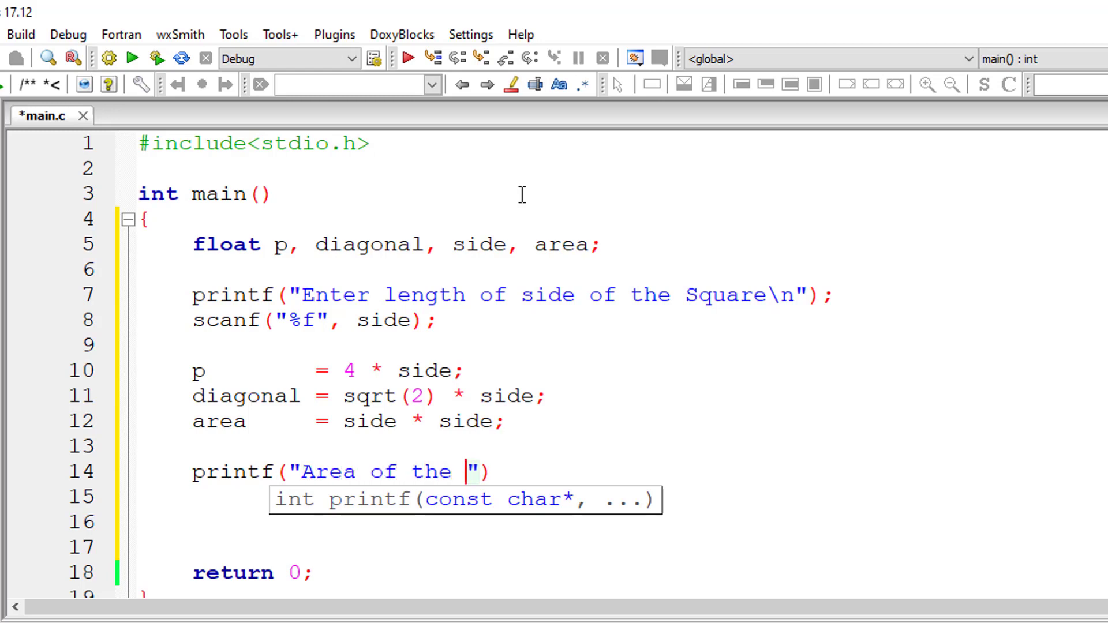
pyautogui.write('Square i')
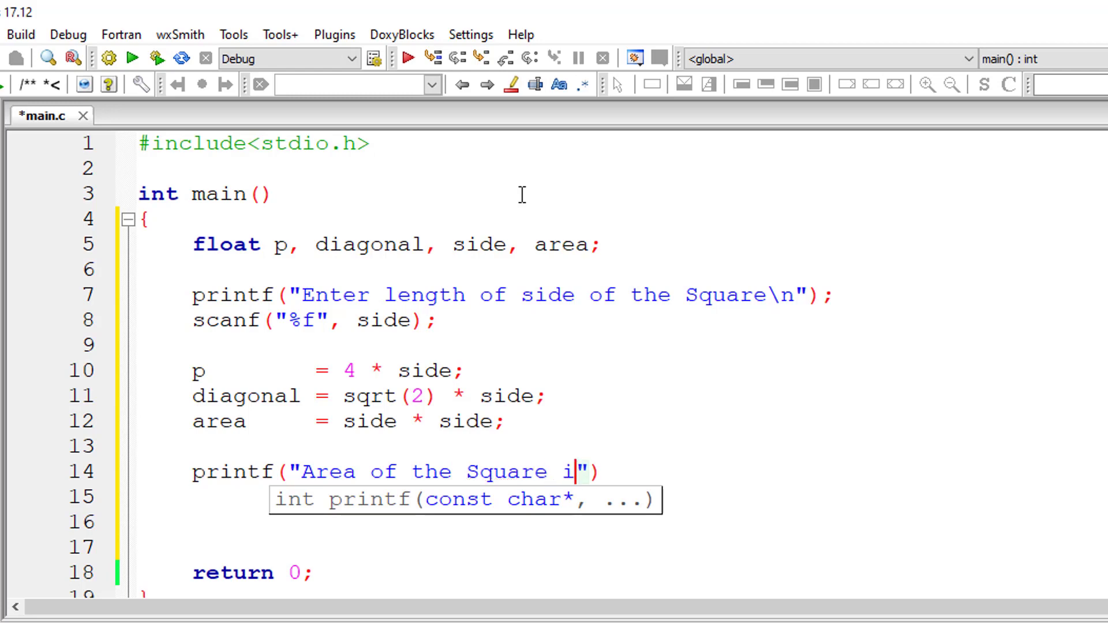
pyautogui.write('s %f\\')
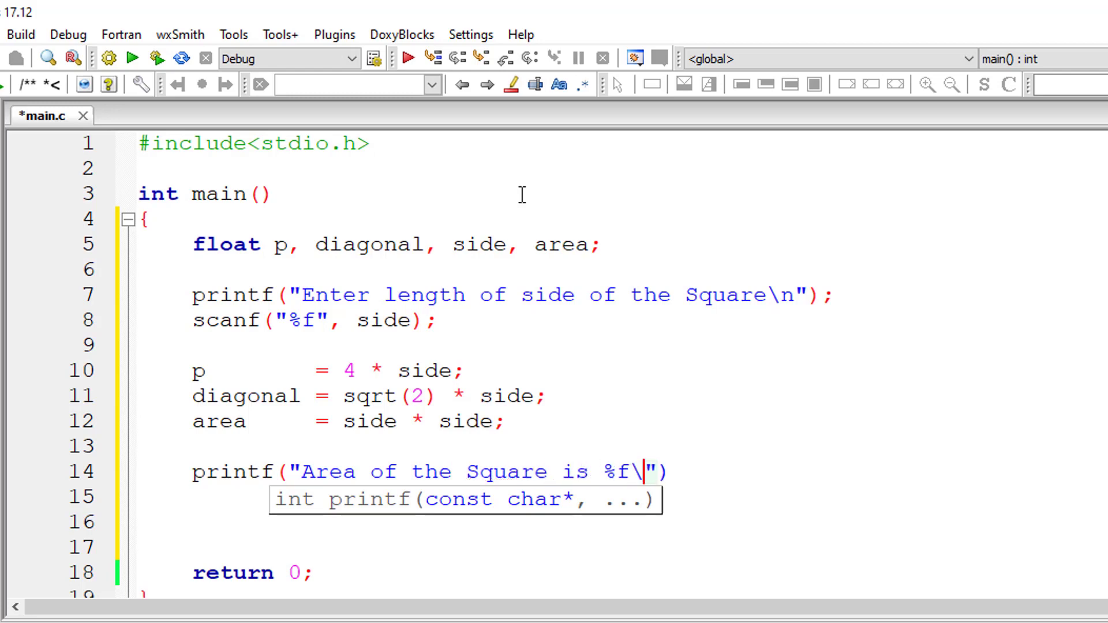
pyautogui.write('n",')
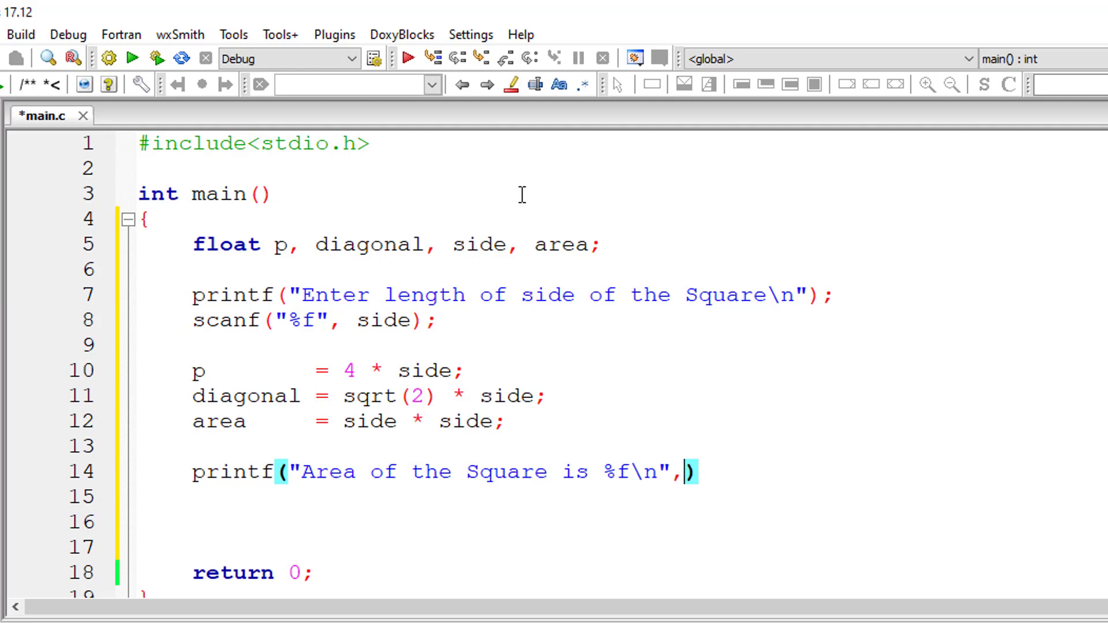
pyautogui.write('area')
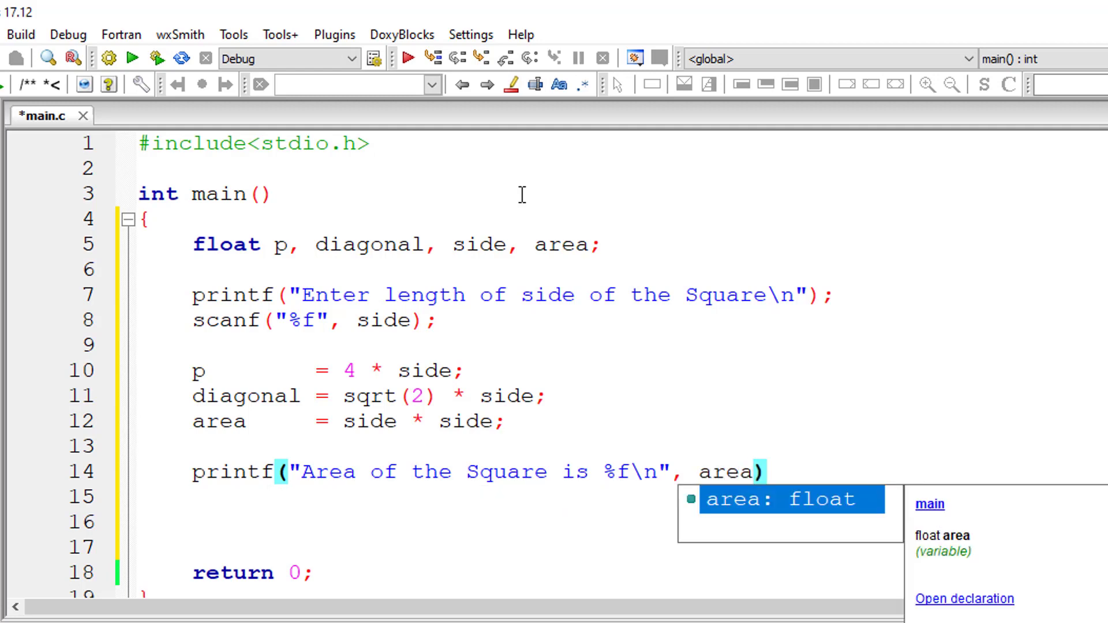
pyautogui.write(';')
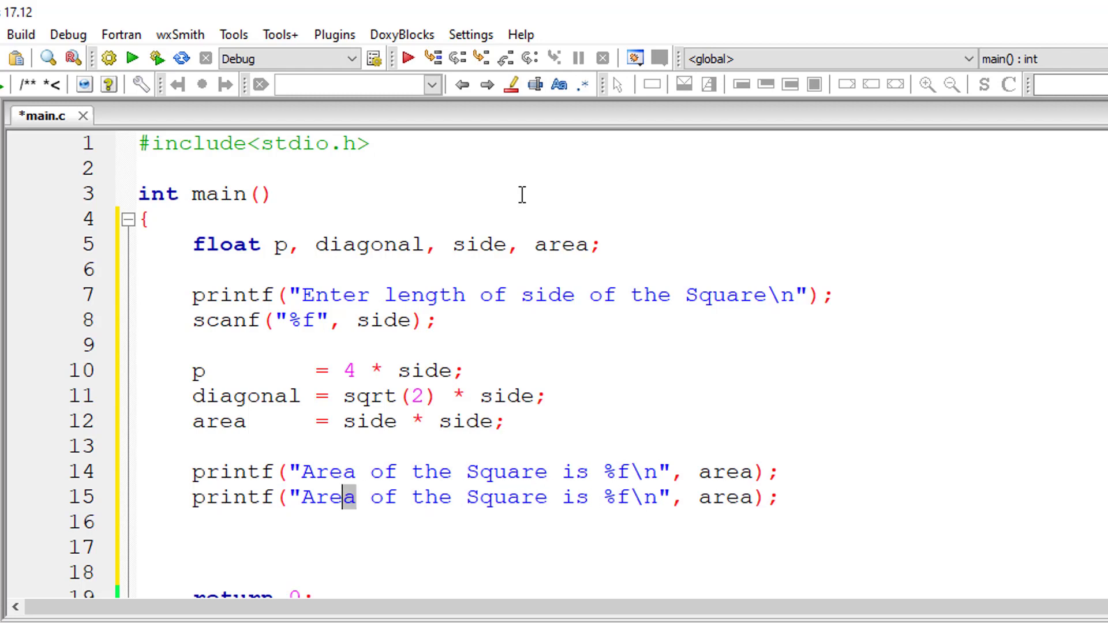
# - Change the copied line to print Perimeter with p and paste another copy of the area line
pyautogui.write('Perimeter')
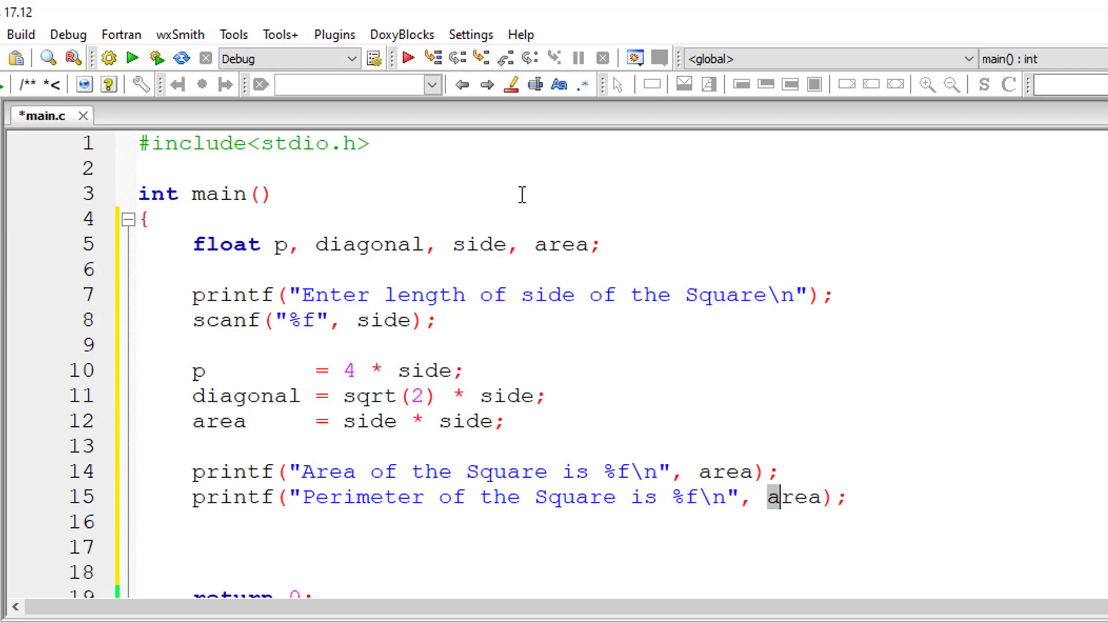
pyautogui.write('p')
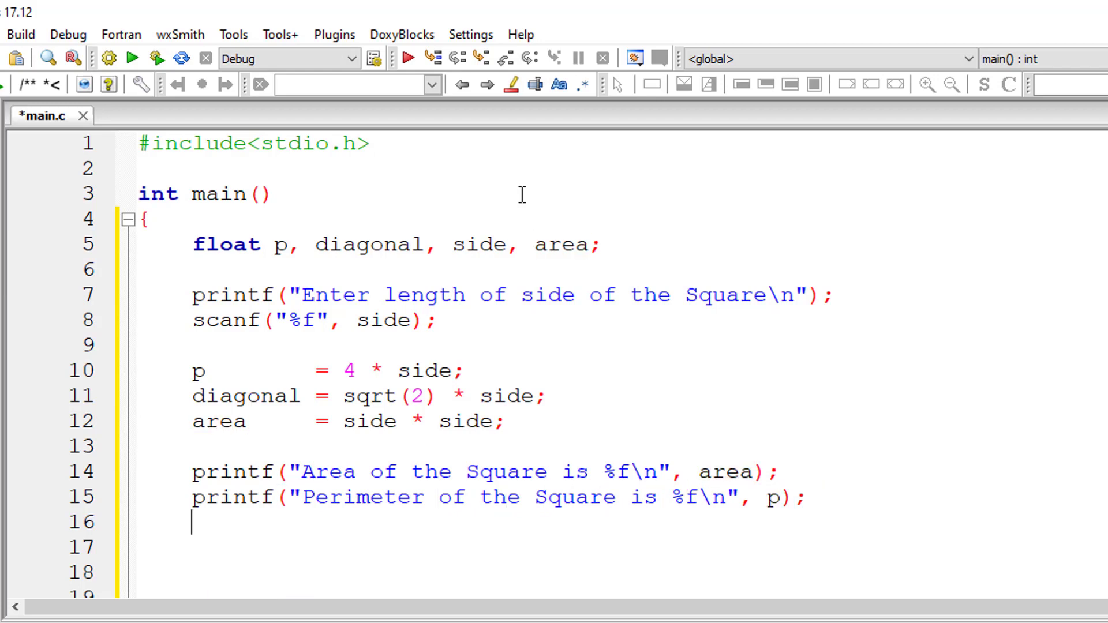
pyautogui.write('printf("Area of the Square is %f\\n", area);')
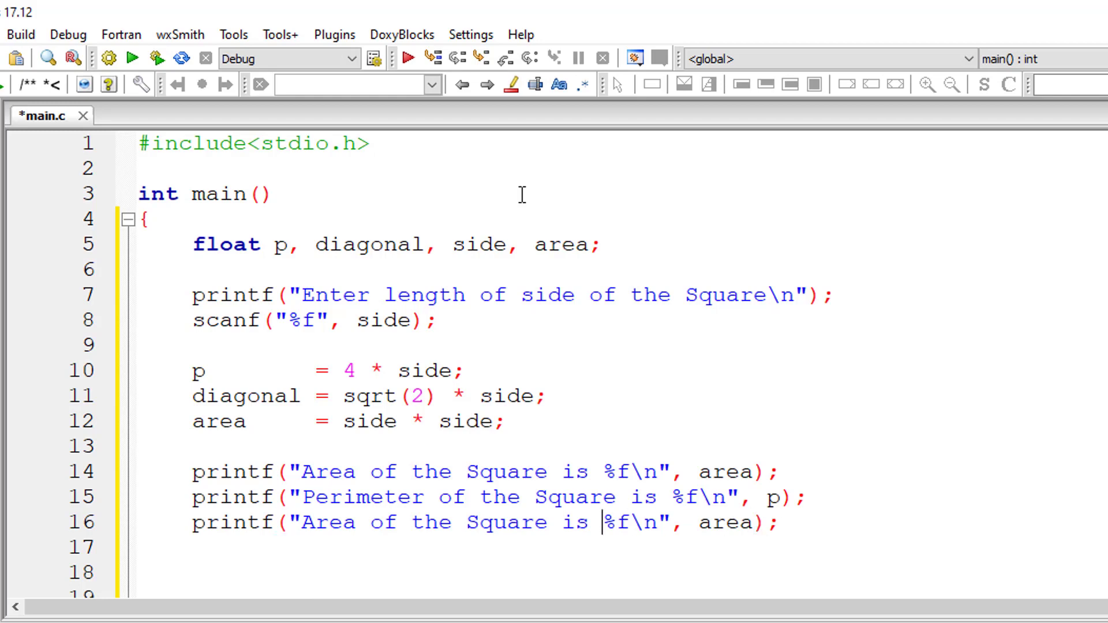
# - Edit the third print line to output Diagonal using the diagonal variable via autocomplete
pyautogui.doubleClick(327, 522)
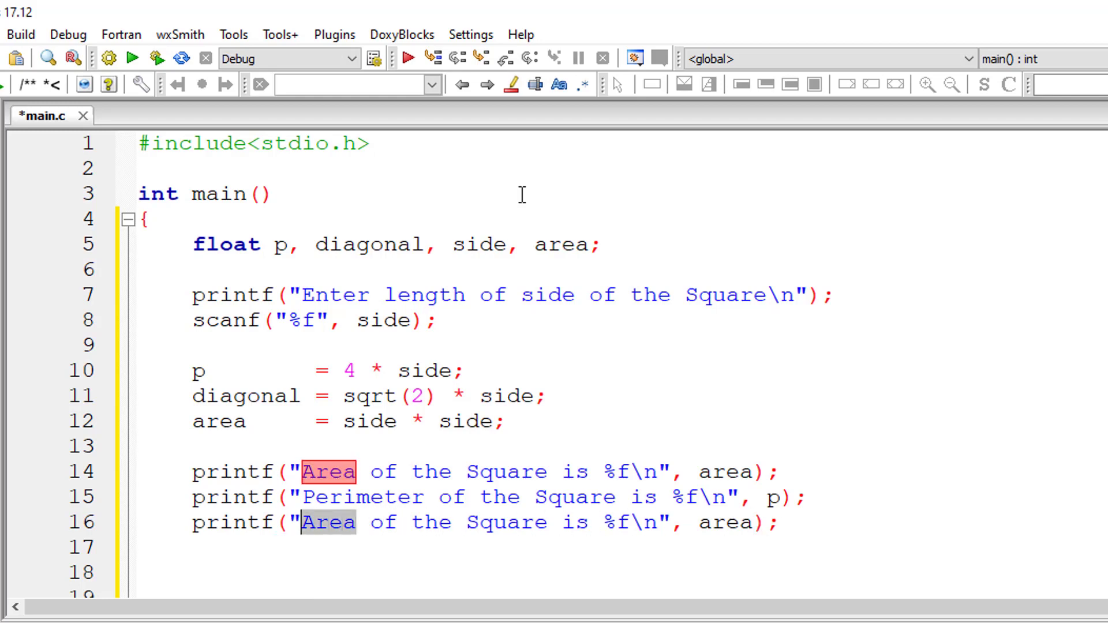
pyautogui.write('Diagonal')
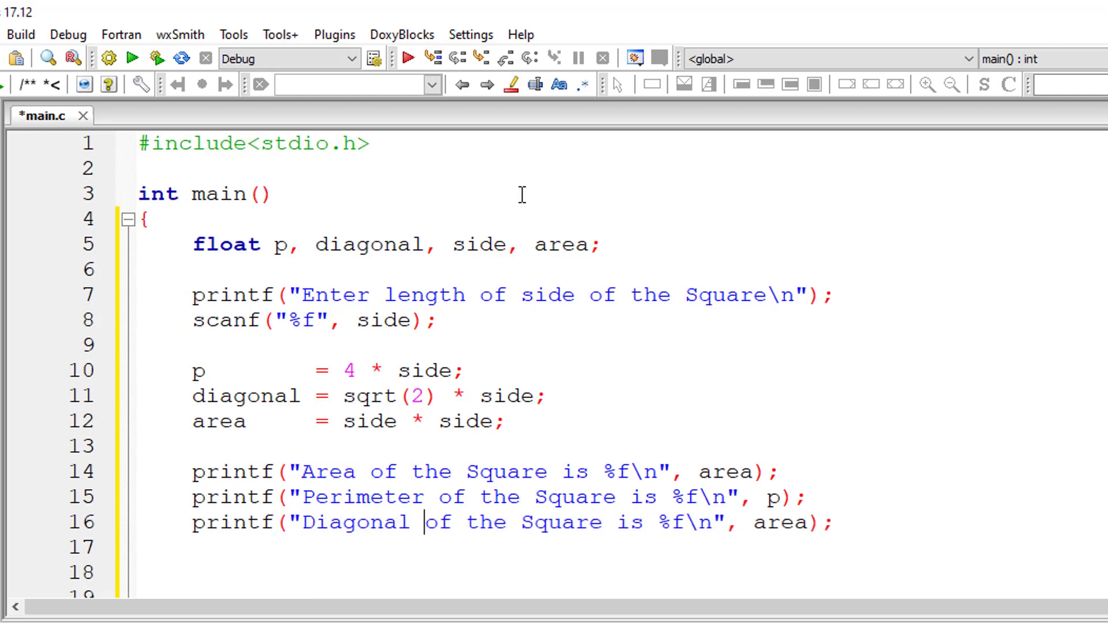
pyautogui.doubleClick(786, 524)
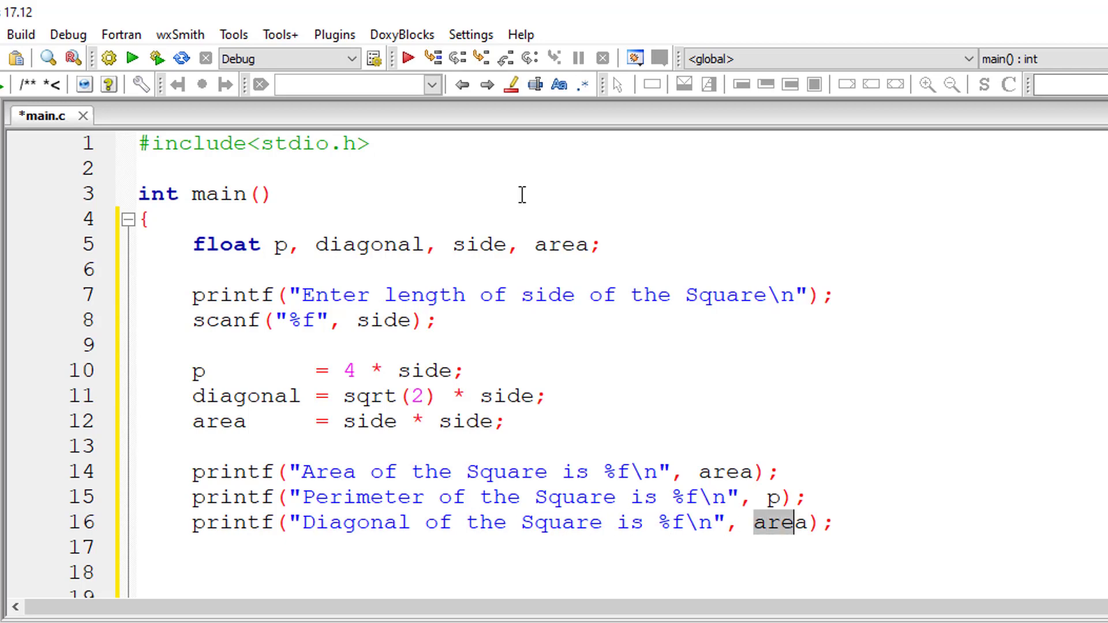
pyautogui.write('diago')
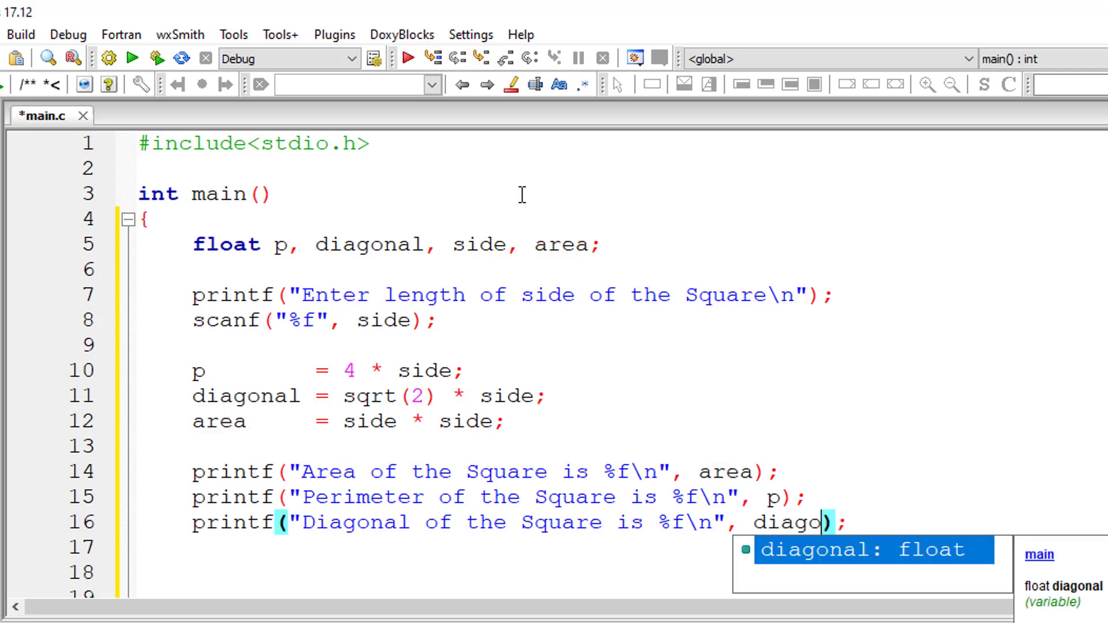
pyautogui.press('Tab')
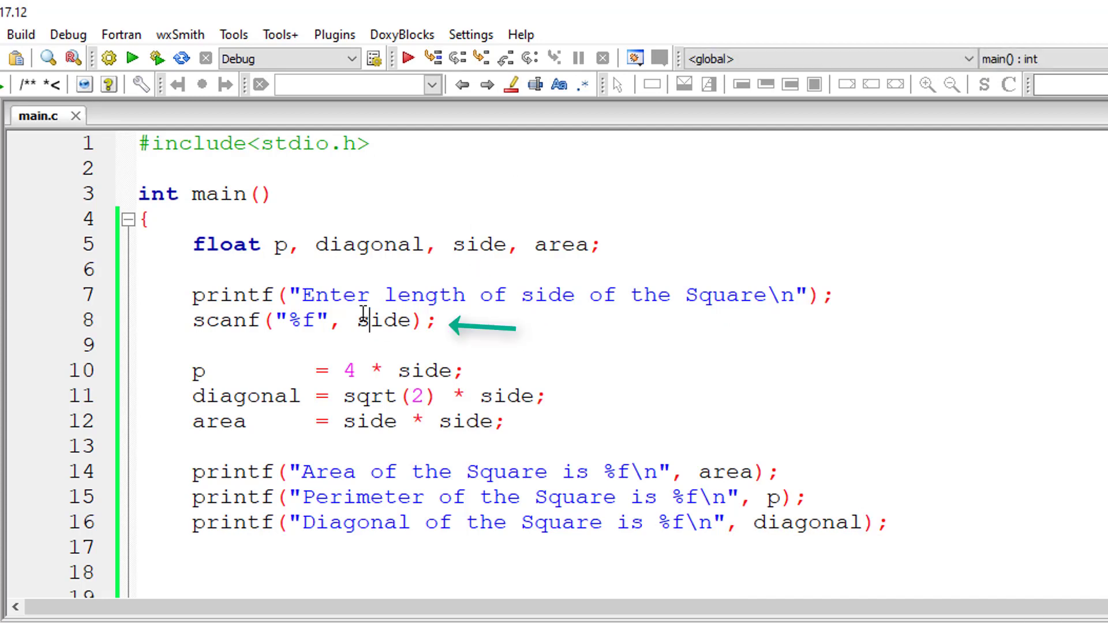
# - Make scanf read into &side and add #include<math.h> at the top
pyautogui.write('&')
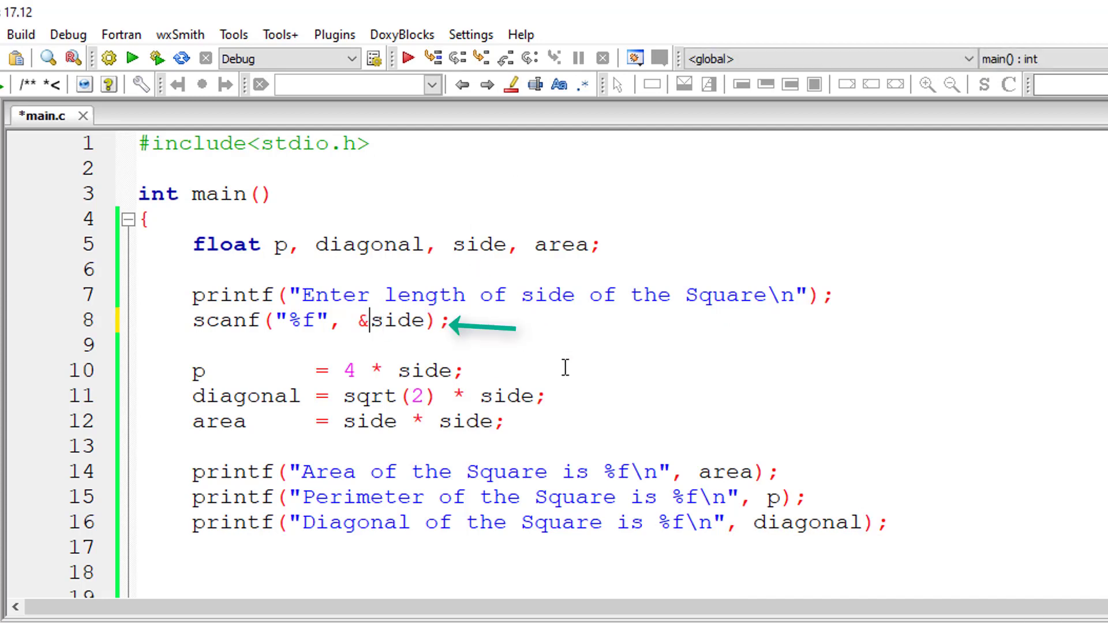
pyautogui.write('#include<')
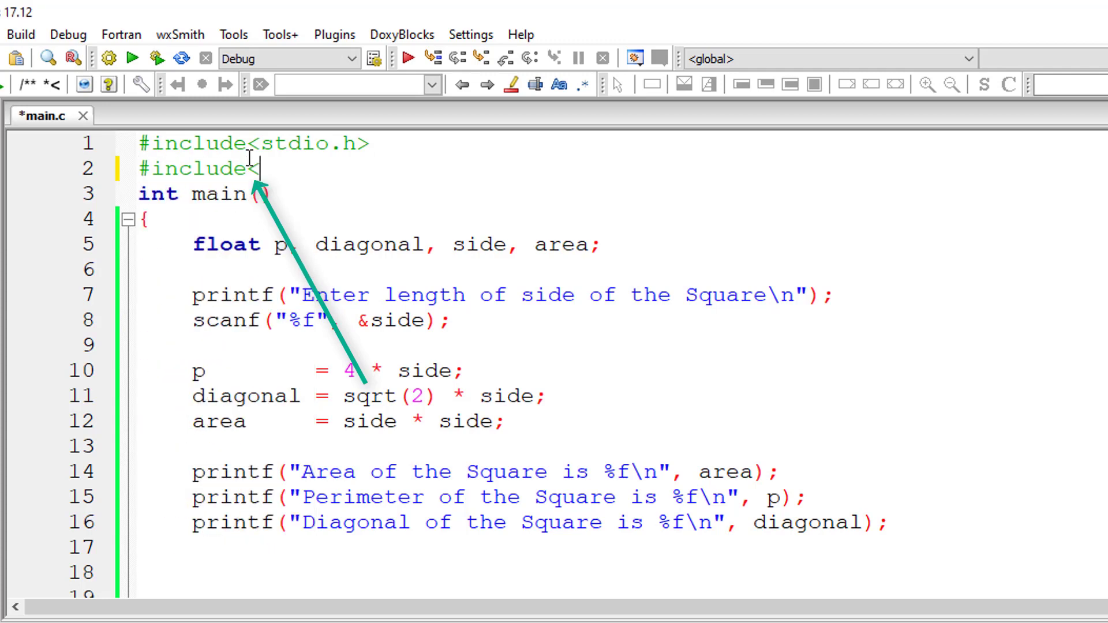
pyautogui.write('math.h>')
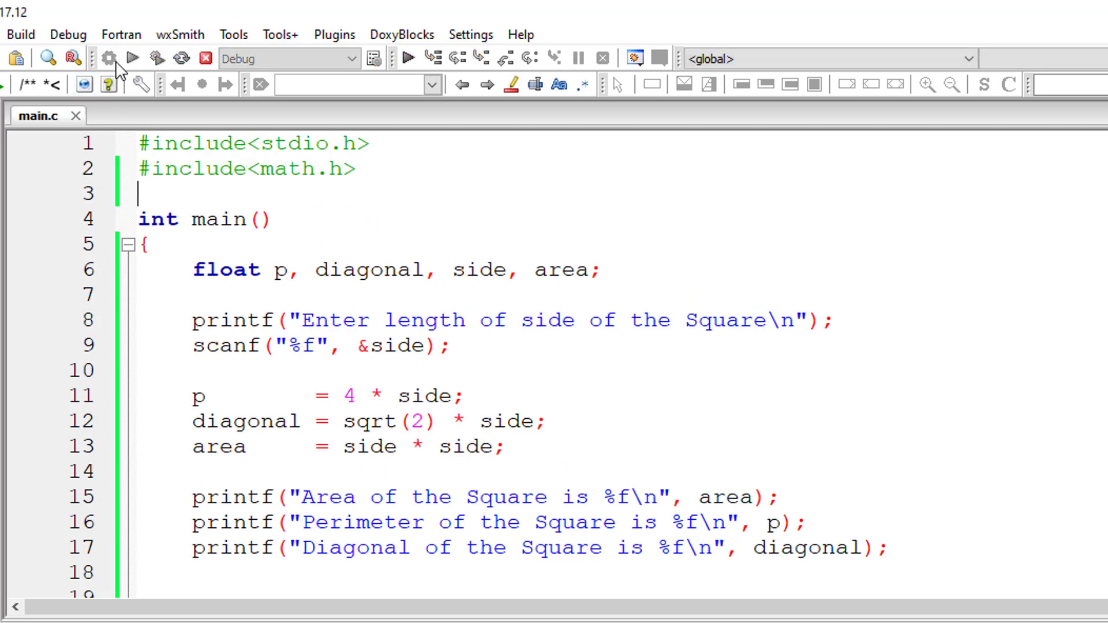
# - Build and run the program, entering side 12.2 to show area, perimeter and diagonal
pyautogui.click(133, 57)
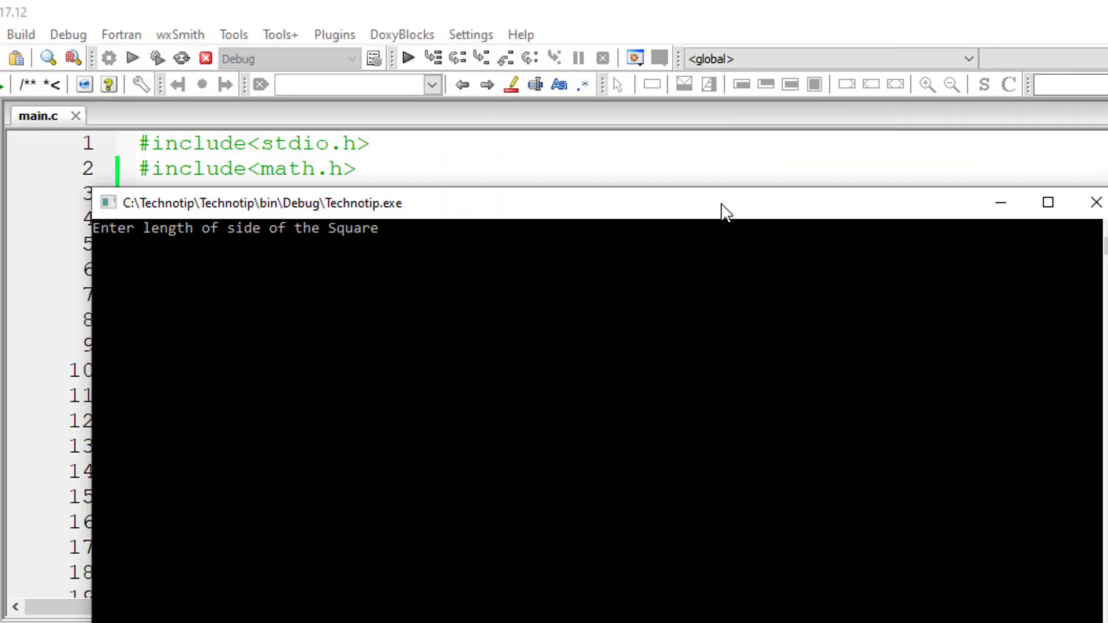
pyautogui.write('5')
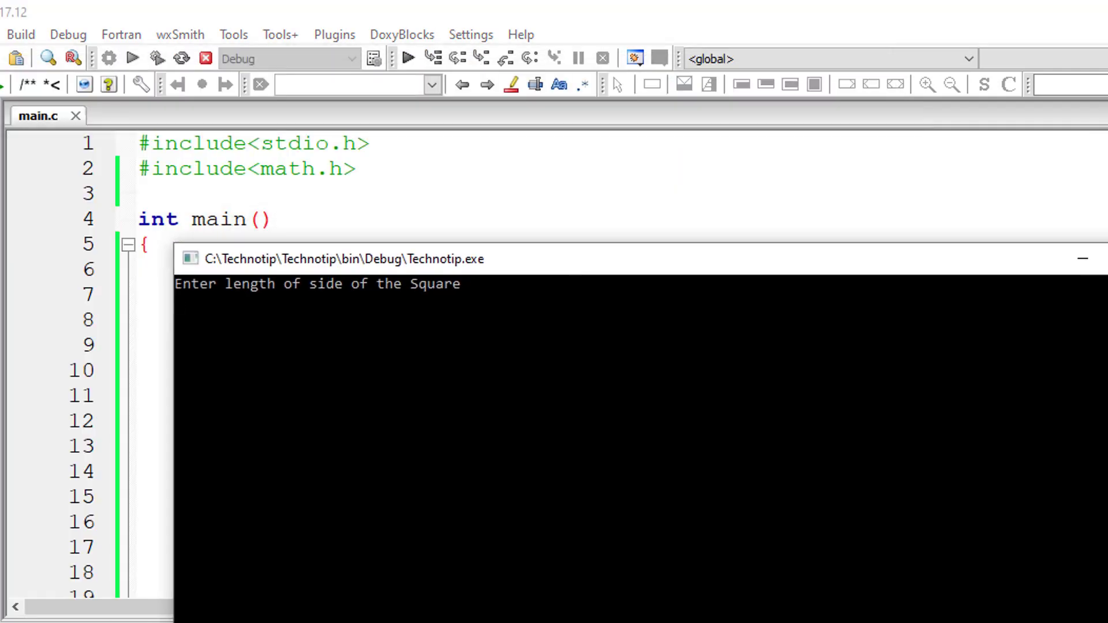
pyautogui.write('12.2')
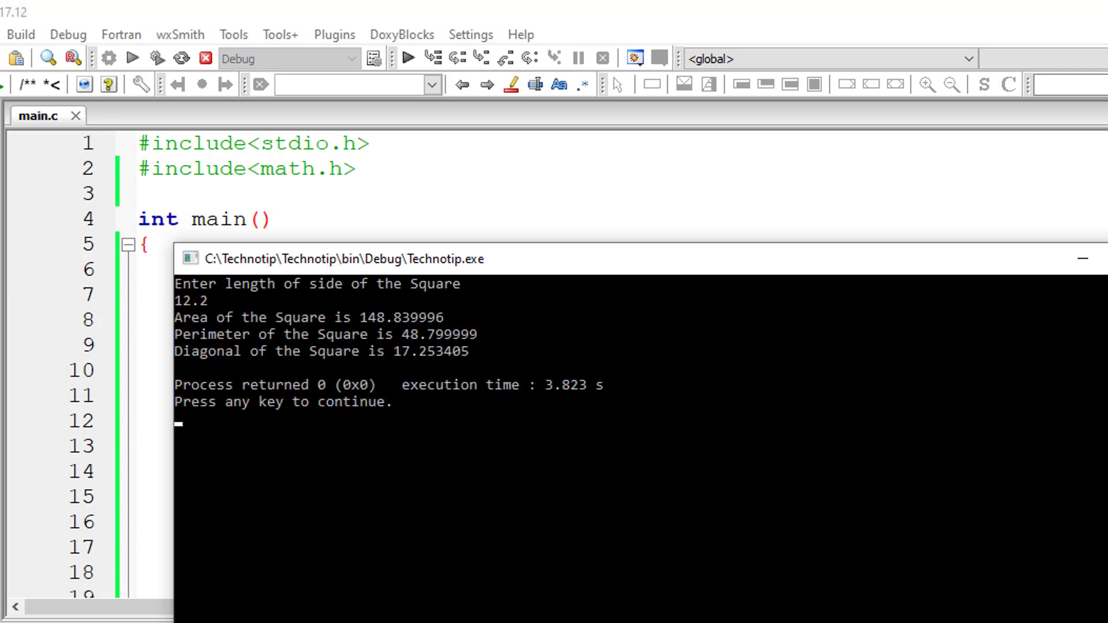
pyautogui.moveTo(670, 416)
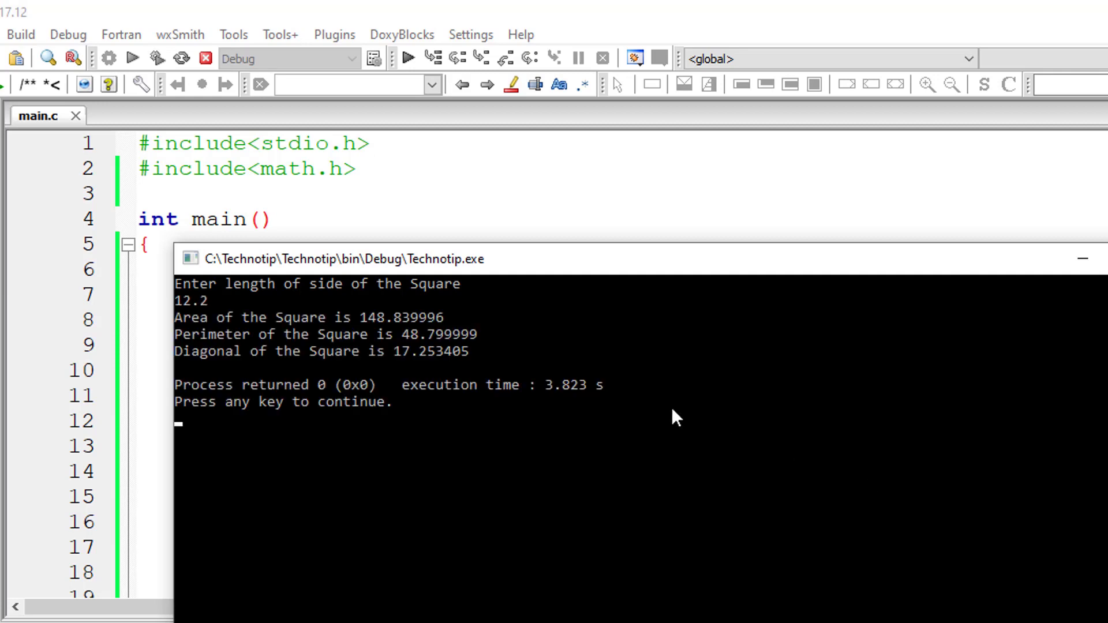
pyautogui.moveTo(1084, 296)
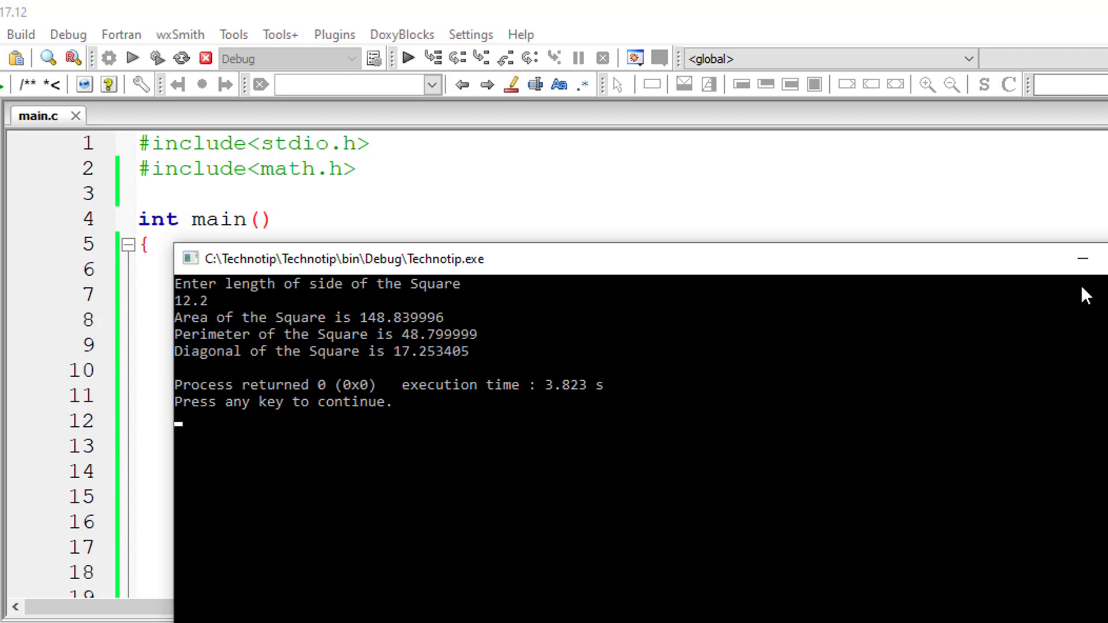